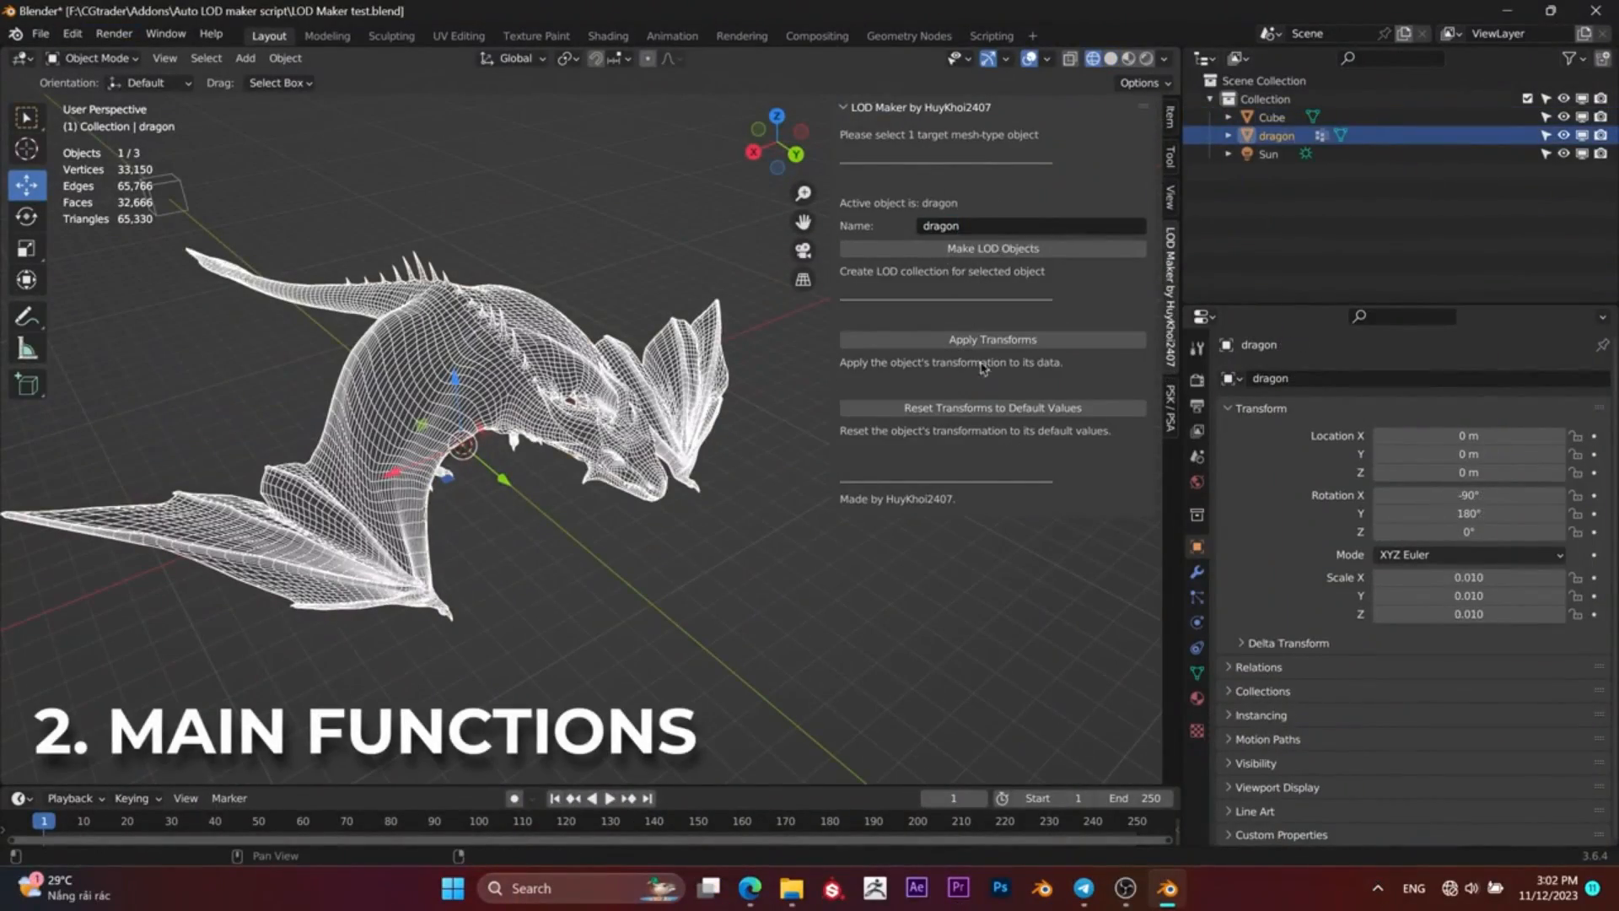
Generate low-poly LOD copies of the dragon_low model with Make LOD Objects.
{"action": "left_click", "coordinate": [990, 248]}
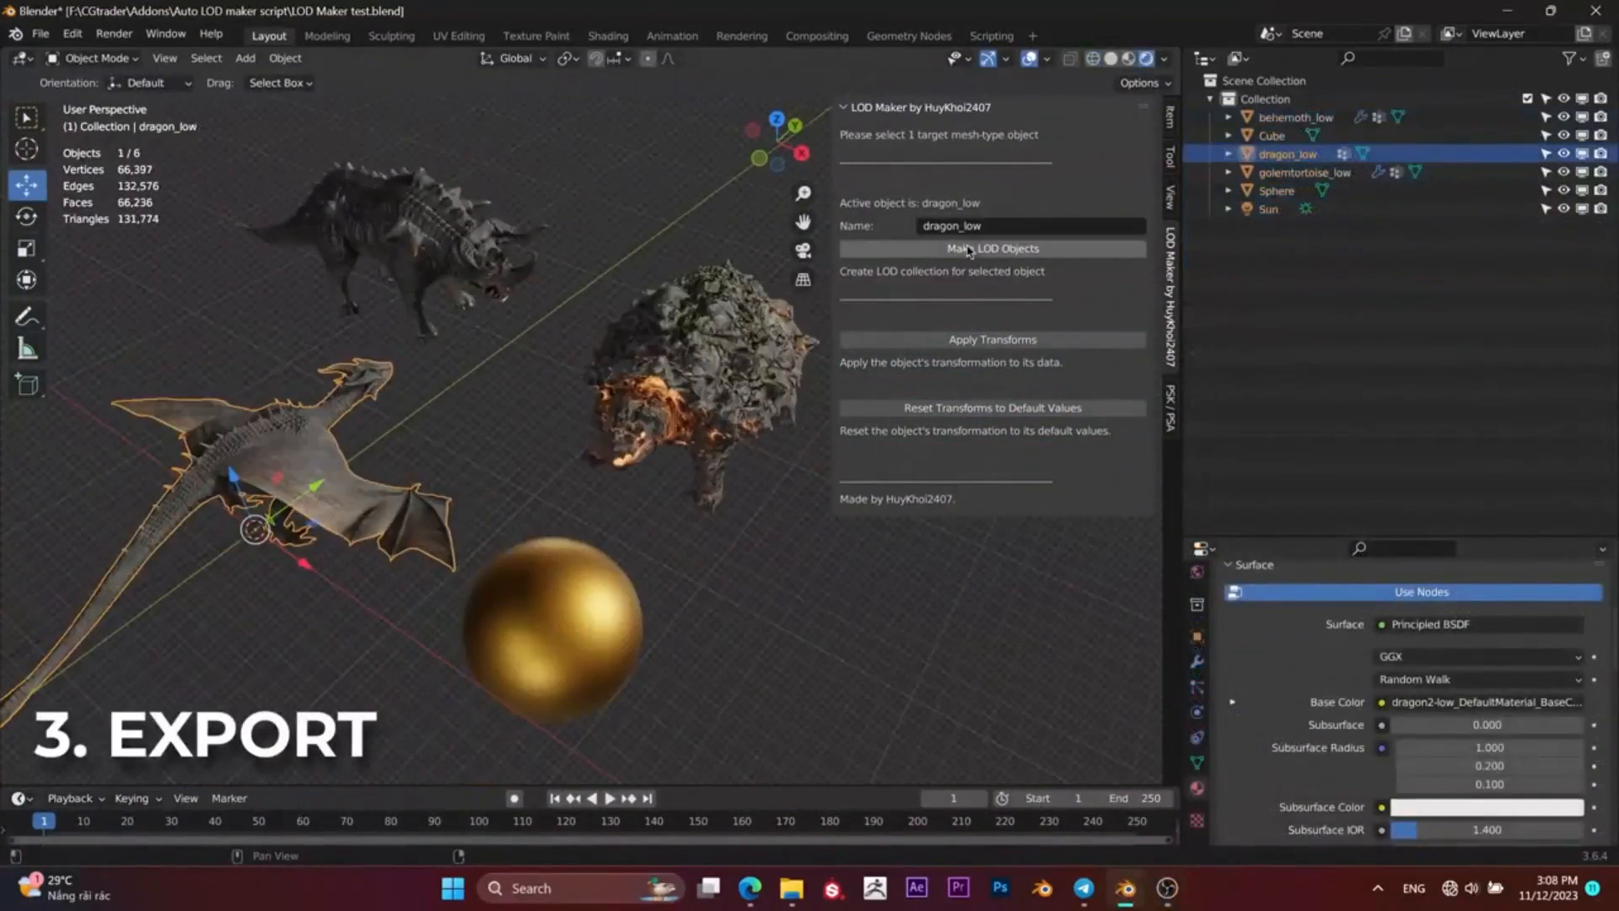
{"action": "left_click", "coordinate": [990, 249]}
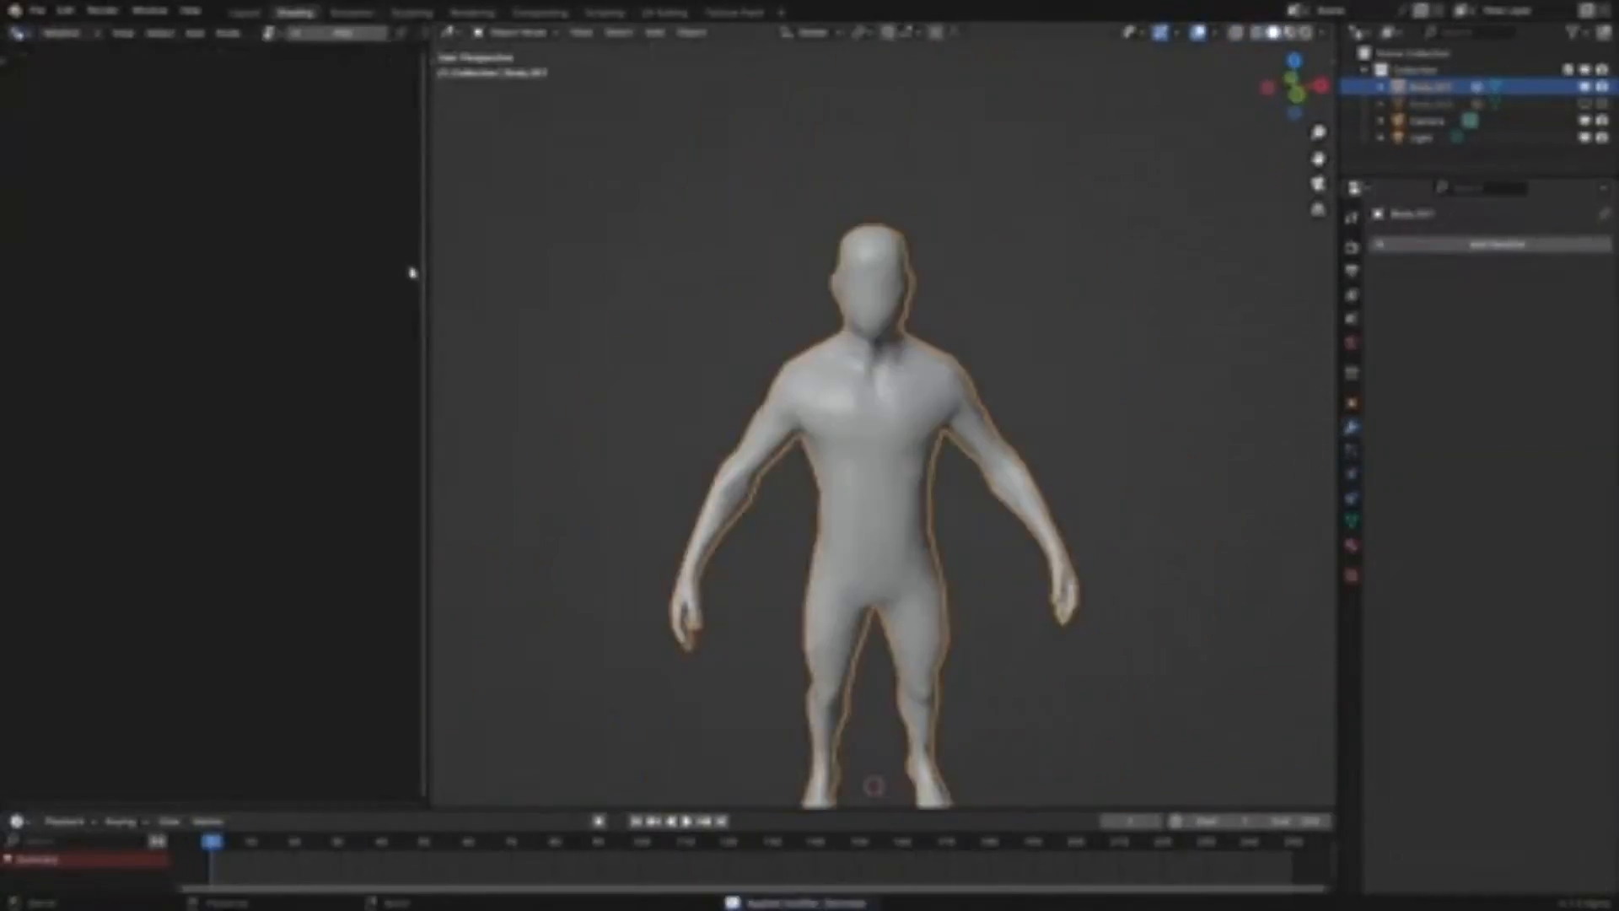
Open the file holding the plain grey humanoid base mesh.
{"action": "left_click", "coordinate": [272, 10]}
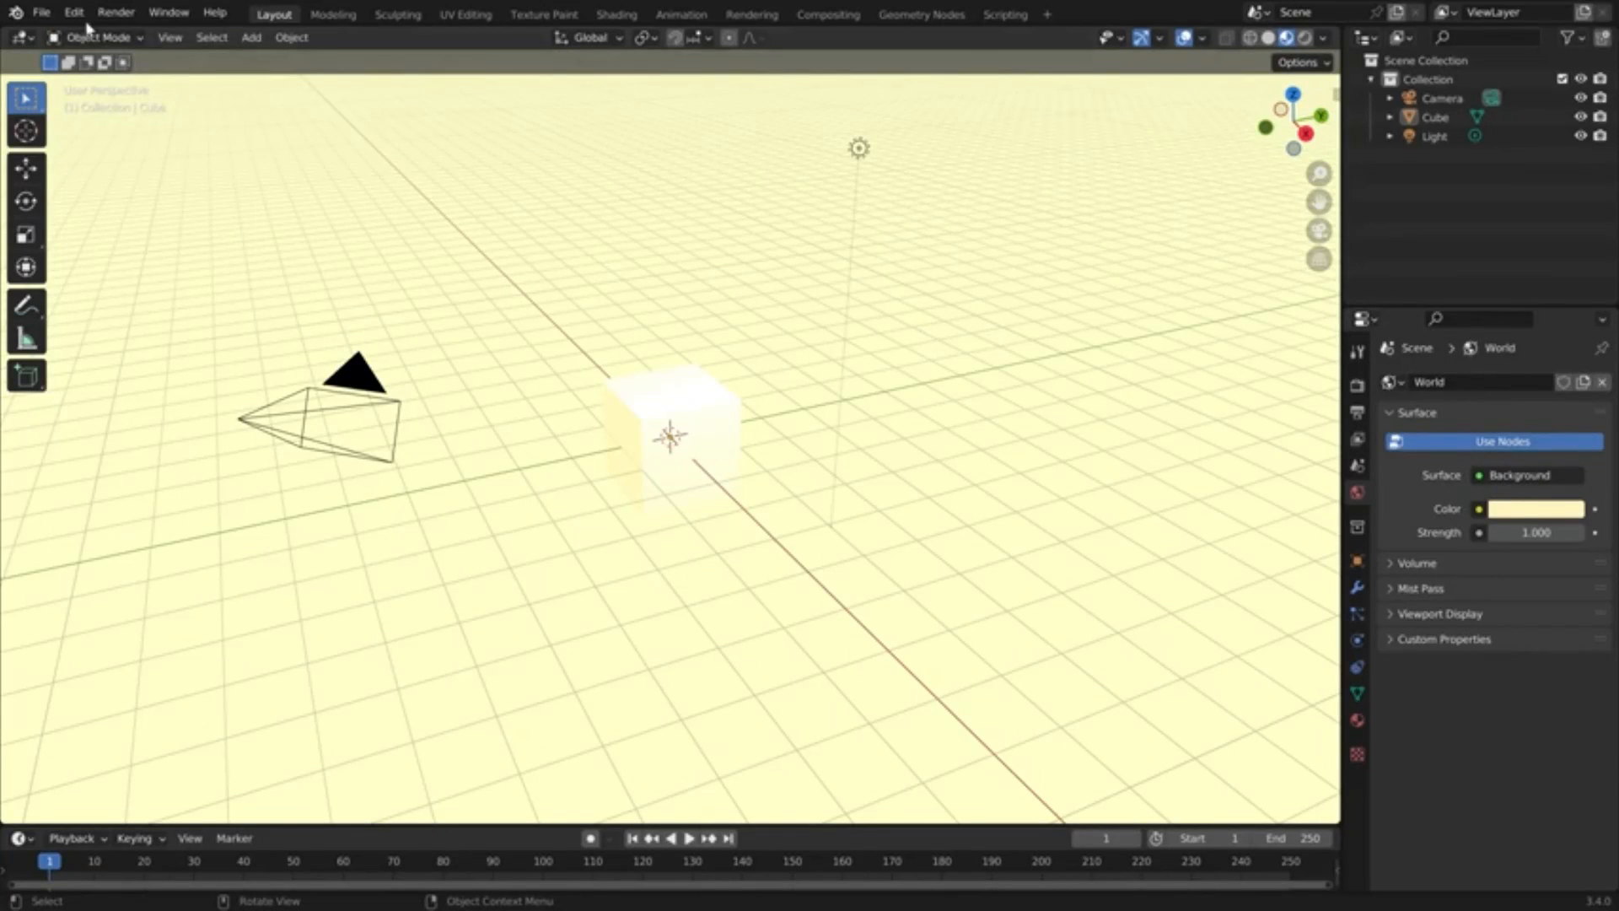
Show Suzanne with the Simple Toon Shader's pink speckled shading and ColorRamp nodes.
{"action": "left_click", "coordinate": [18, 673]}
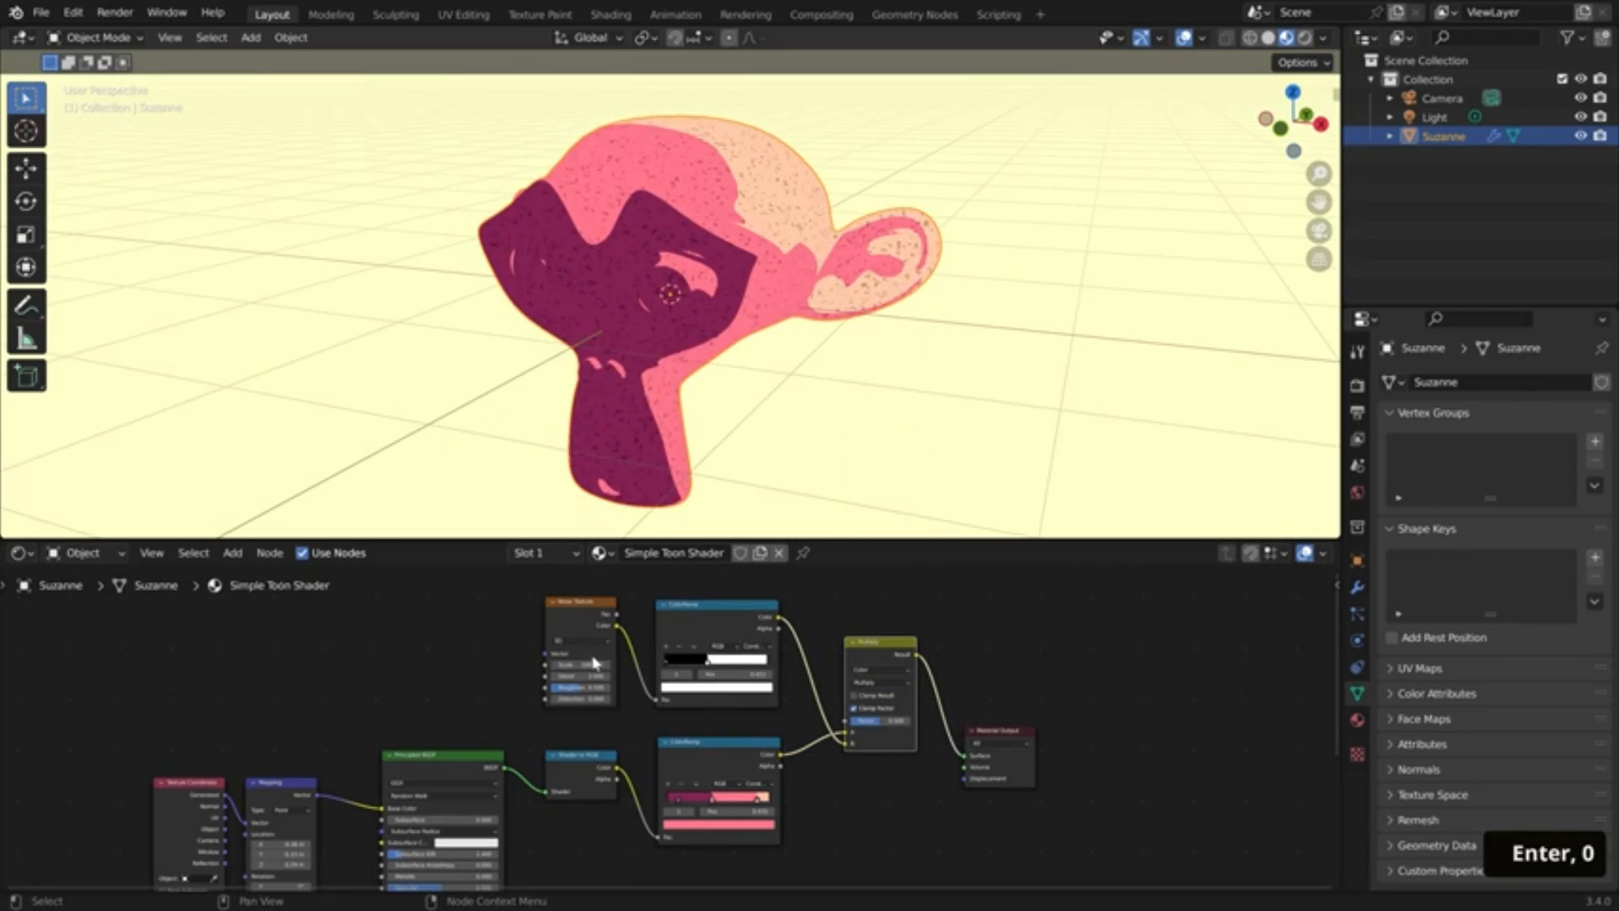
{"action": "scroll", "scroll_direction": "down", "scroll_amount": 3}
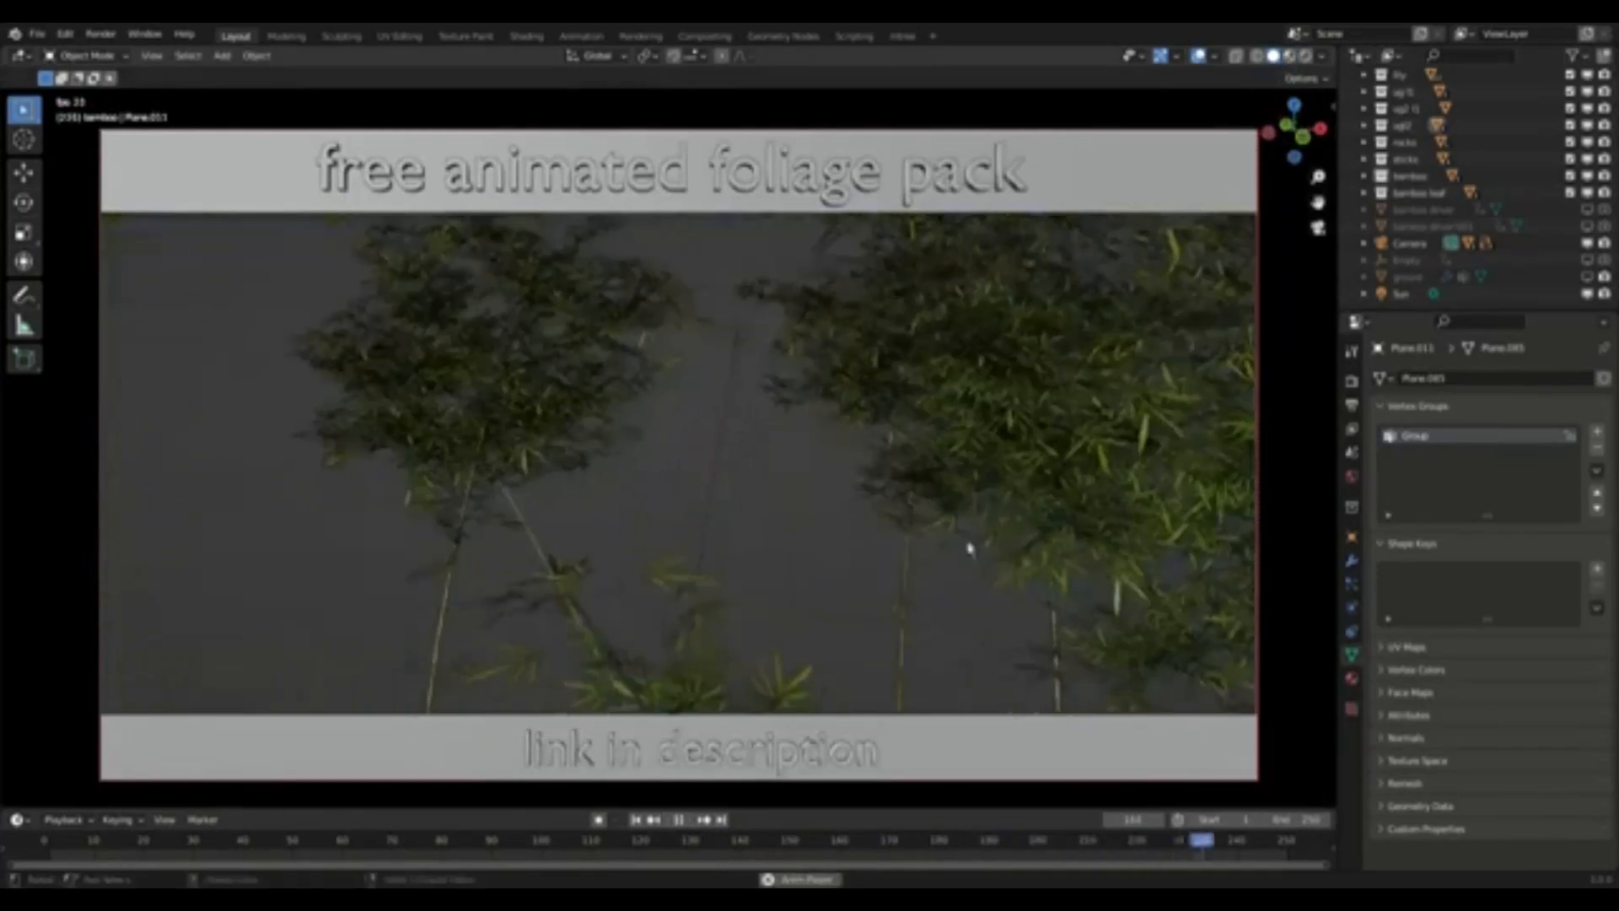
Switch between the Layout and Animation workspaces to inspect the bamboo foliage scene.
{"action": "left_click", "coordinate": [580, 34]}
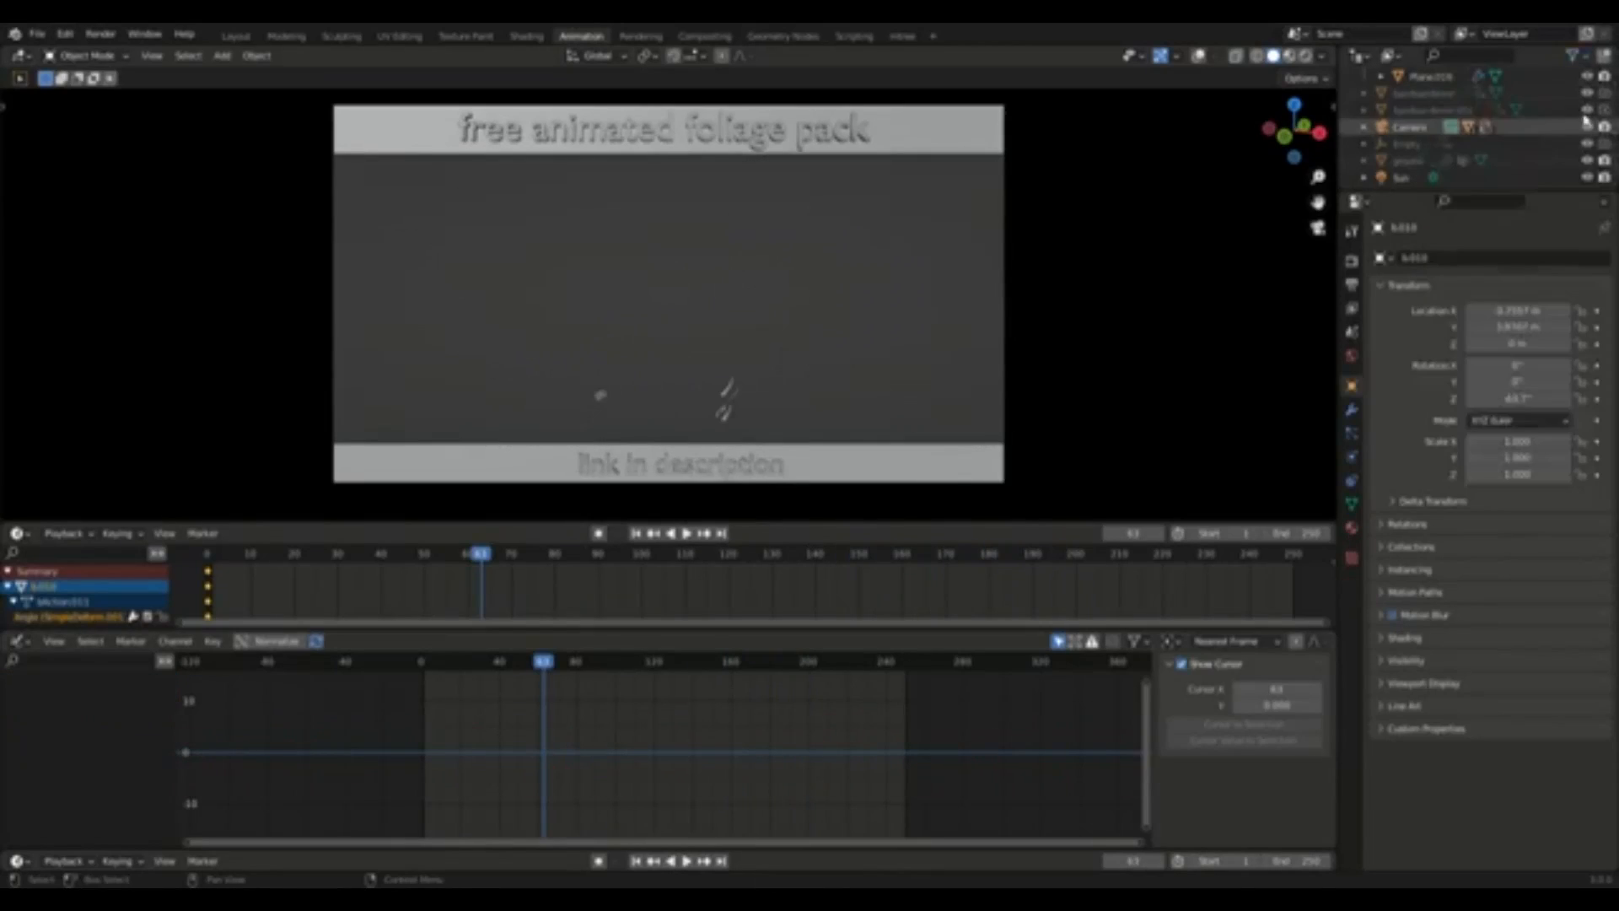
{"action": "left_click", "coordinate": [235, 35]}
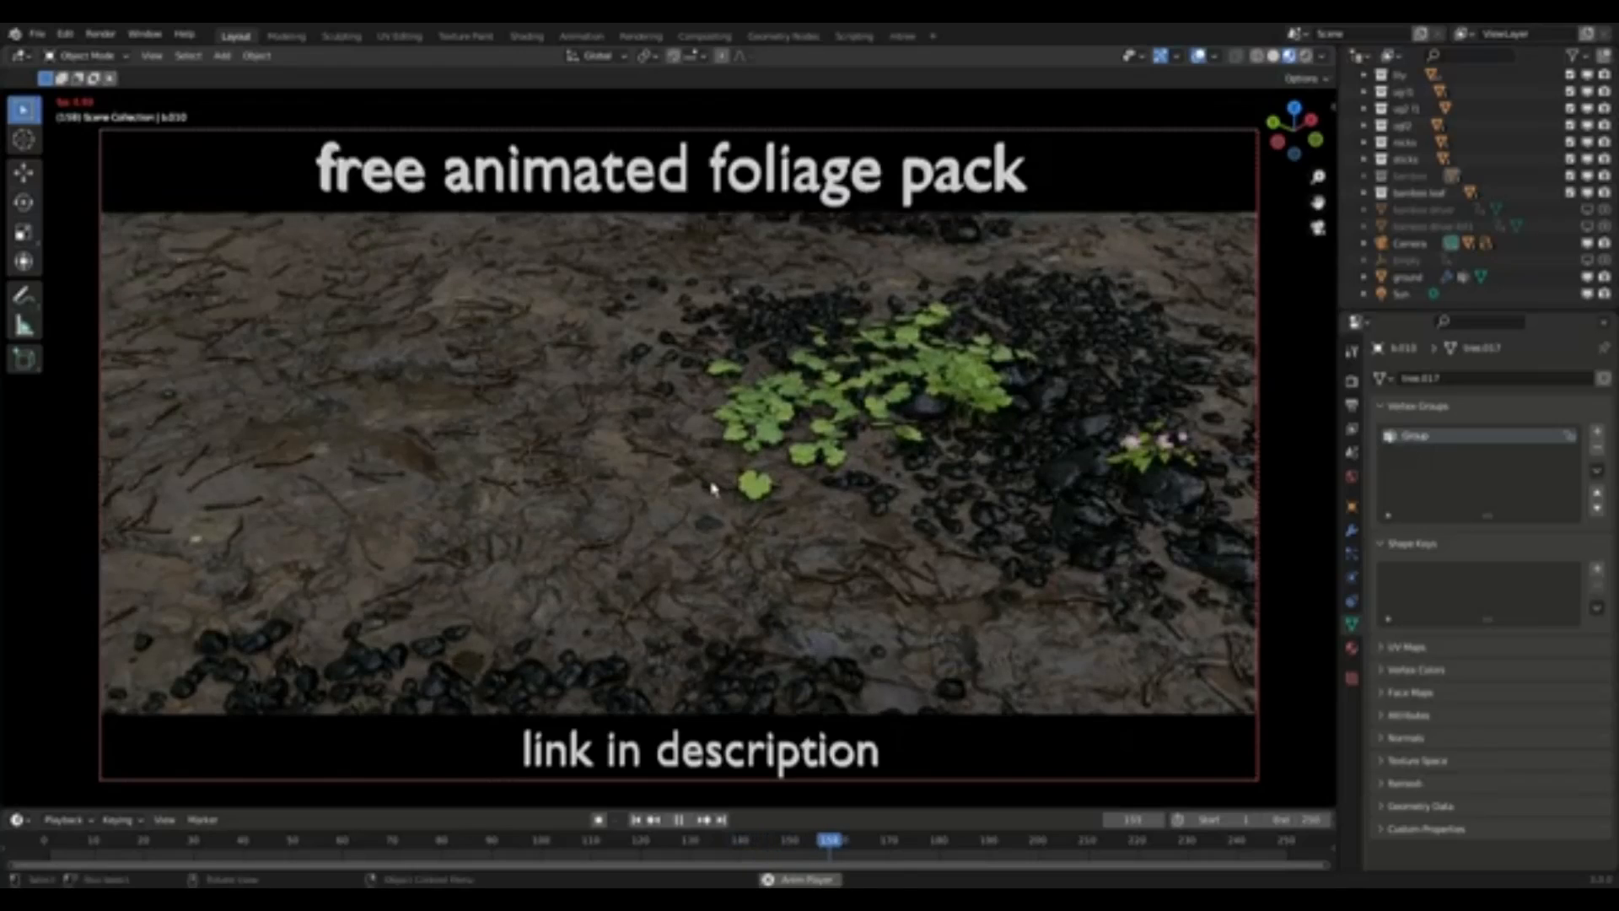
{"action": "left_click", "coordinate": [580, 35]}
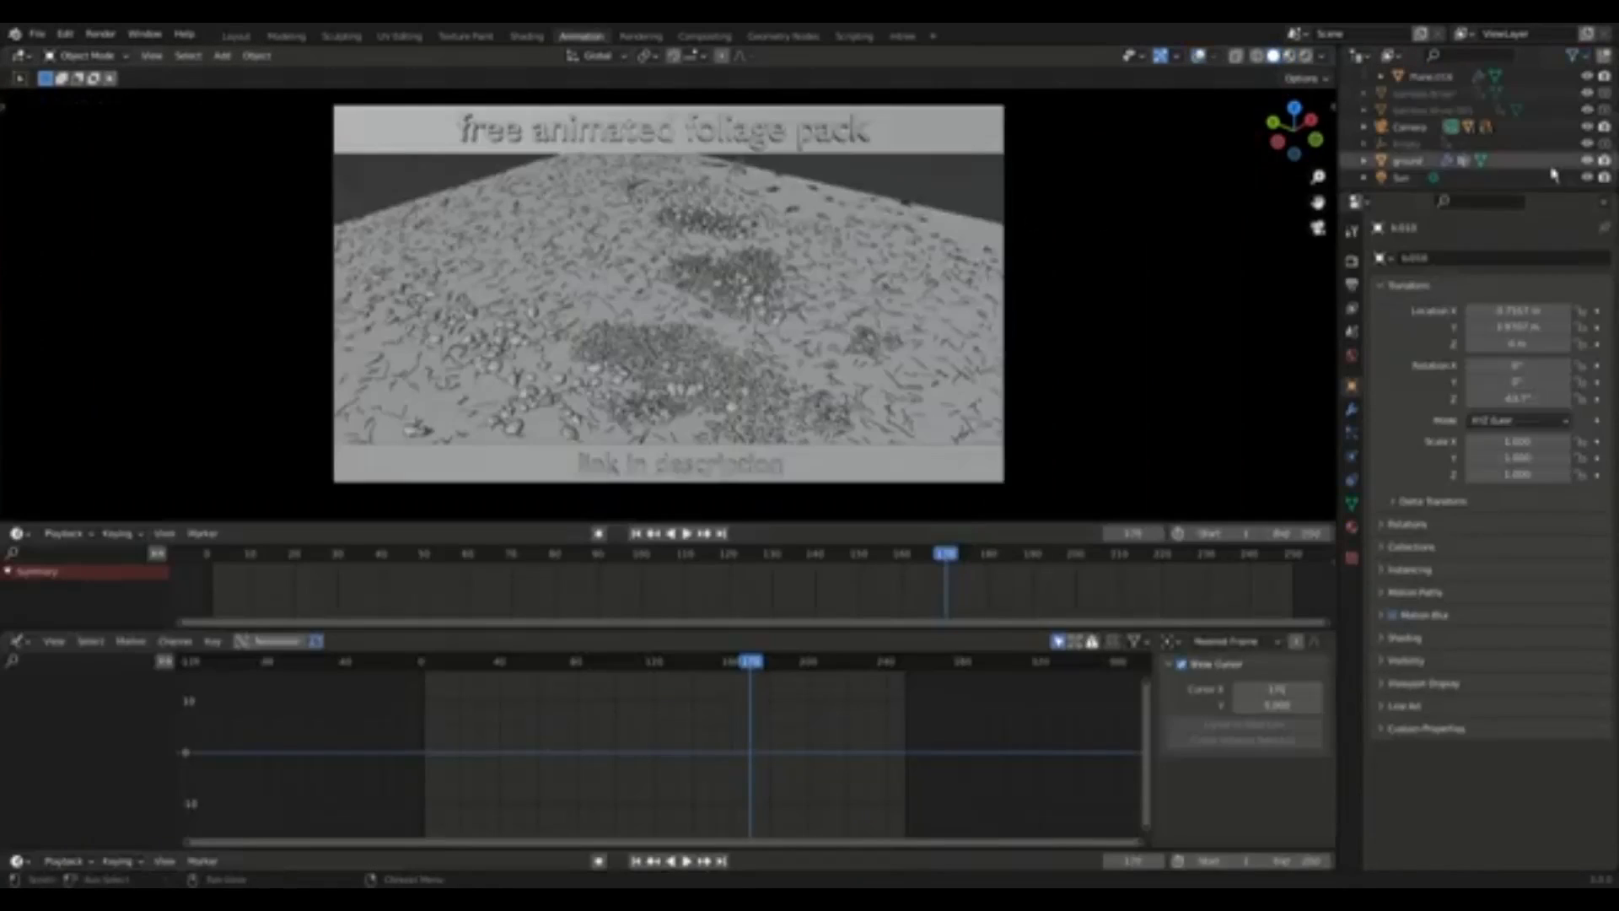
{"action": "left_click", "coordinate": [234, 36]}
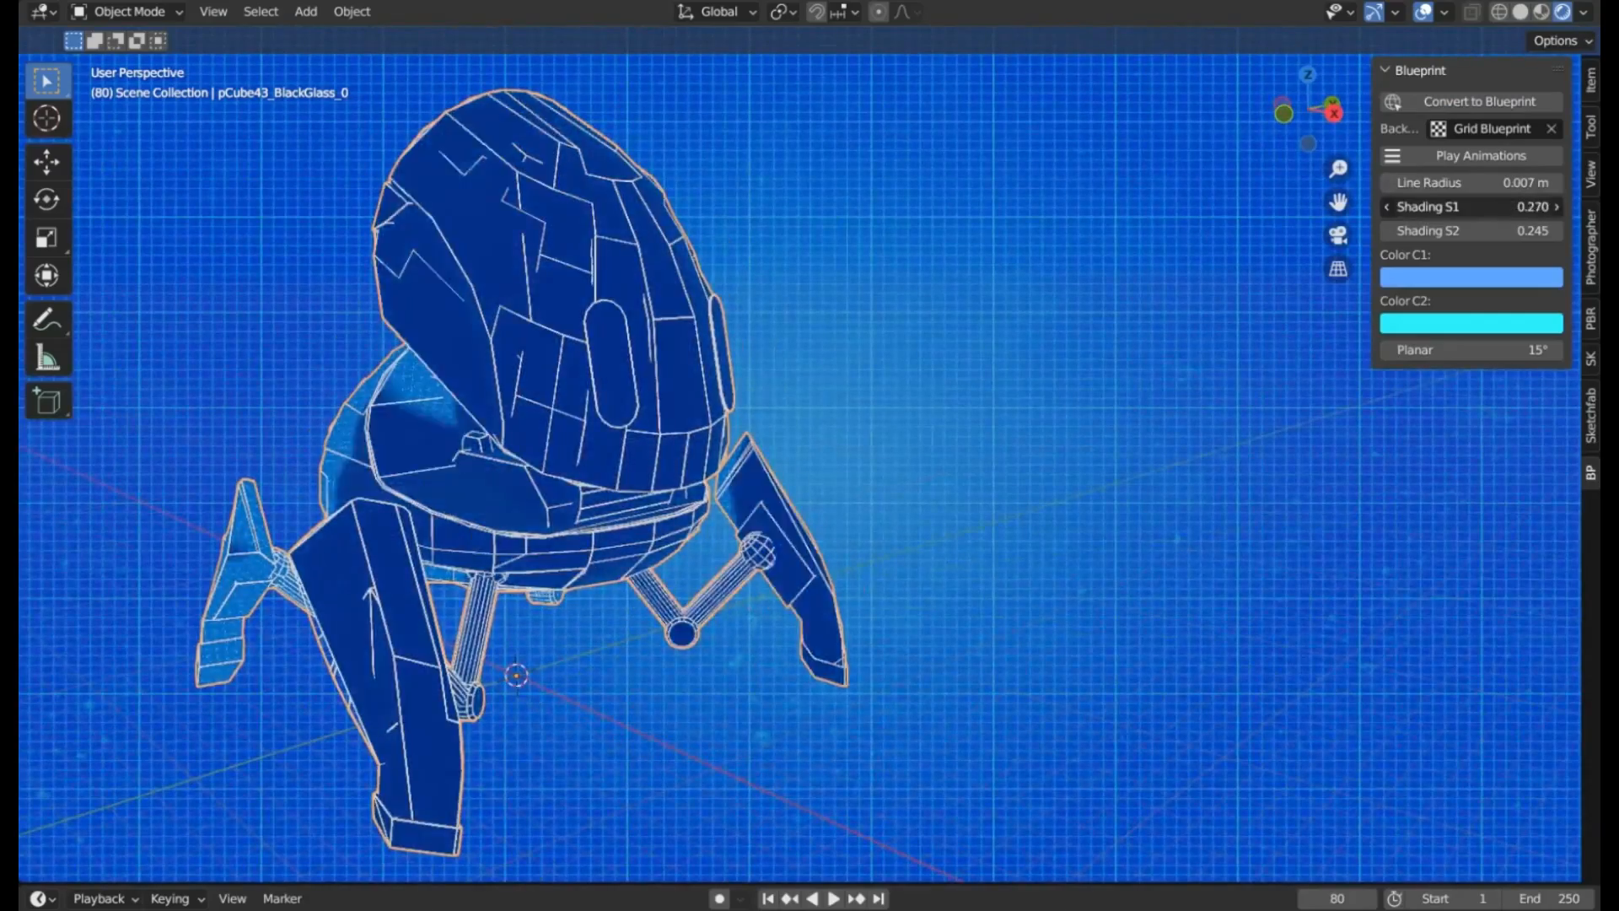
Convert the motorcycle to a blueprint and adjust its shading strengths and line colour.
{"action": "left_click_drag", "start_coordinate": [516, 676], "coordinate": [929, 480]}
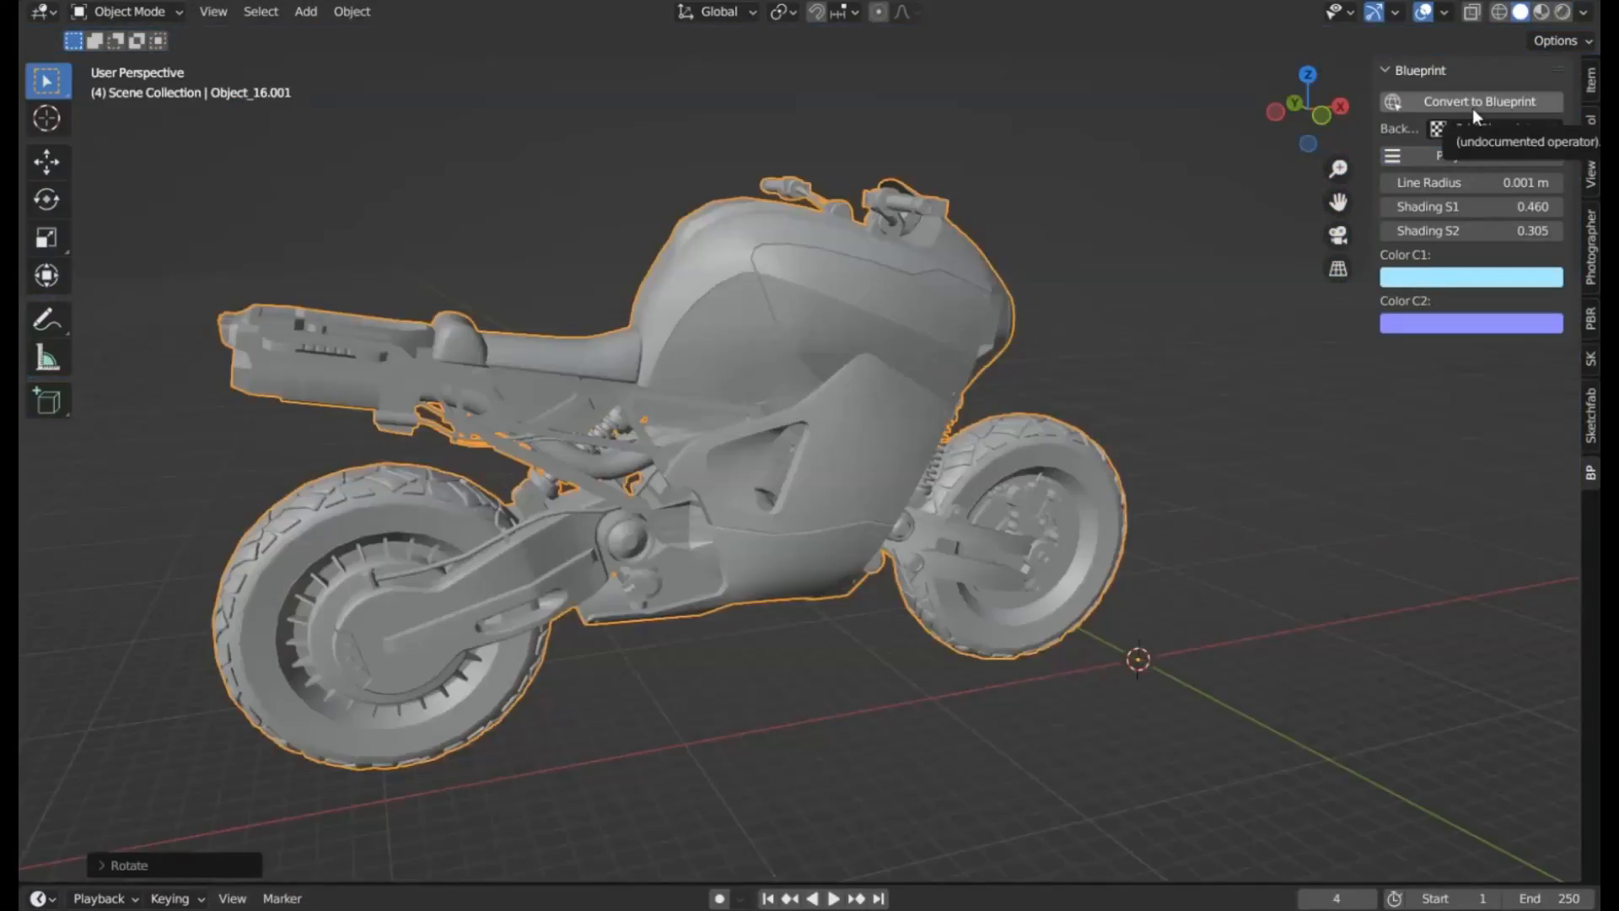
{"action": "left_click", "coordinate": [1478, 101]}
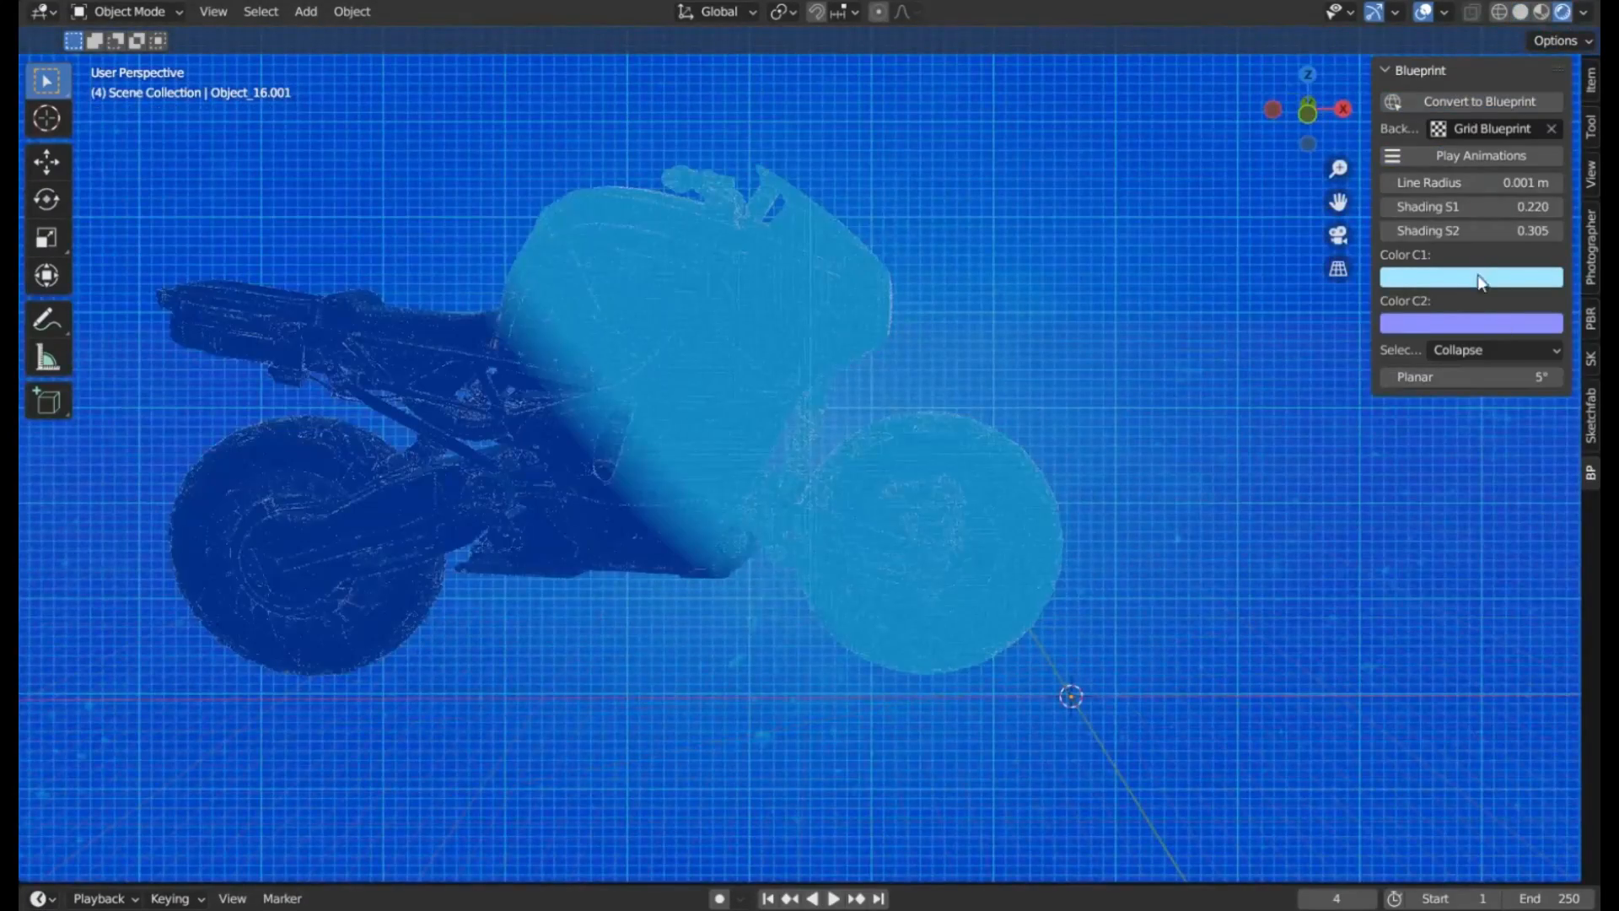
{"action": "left_click", "coordinate": [1469, 183]}
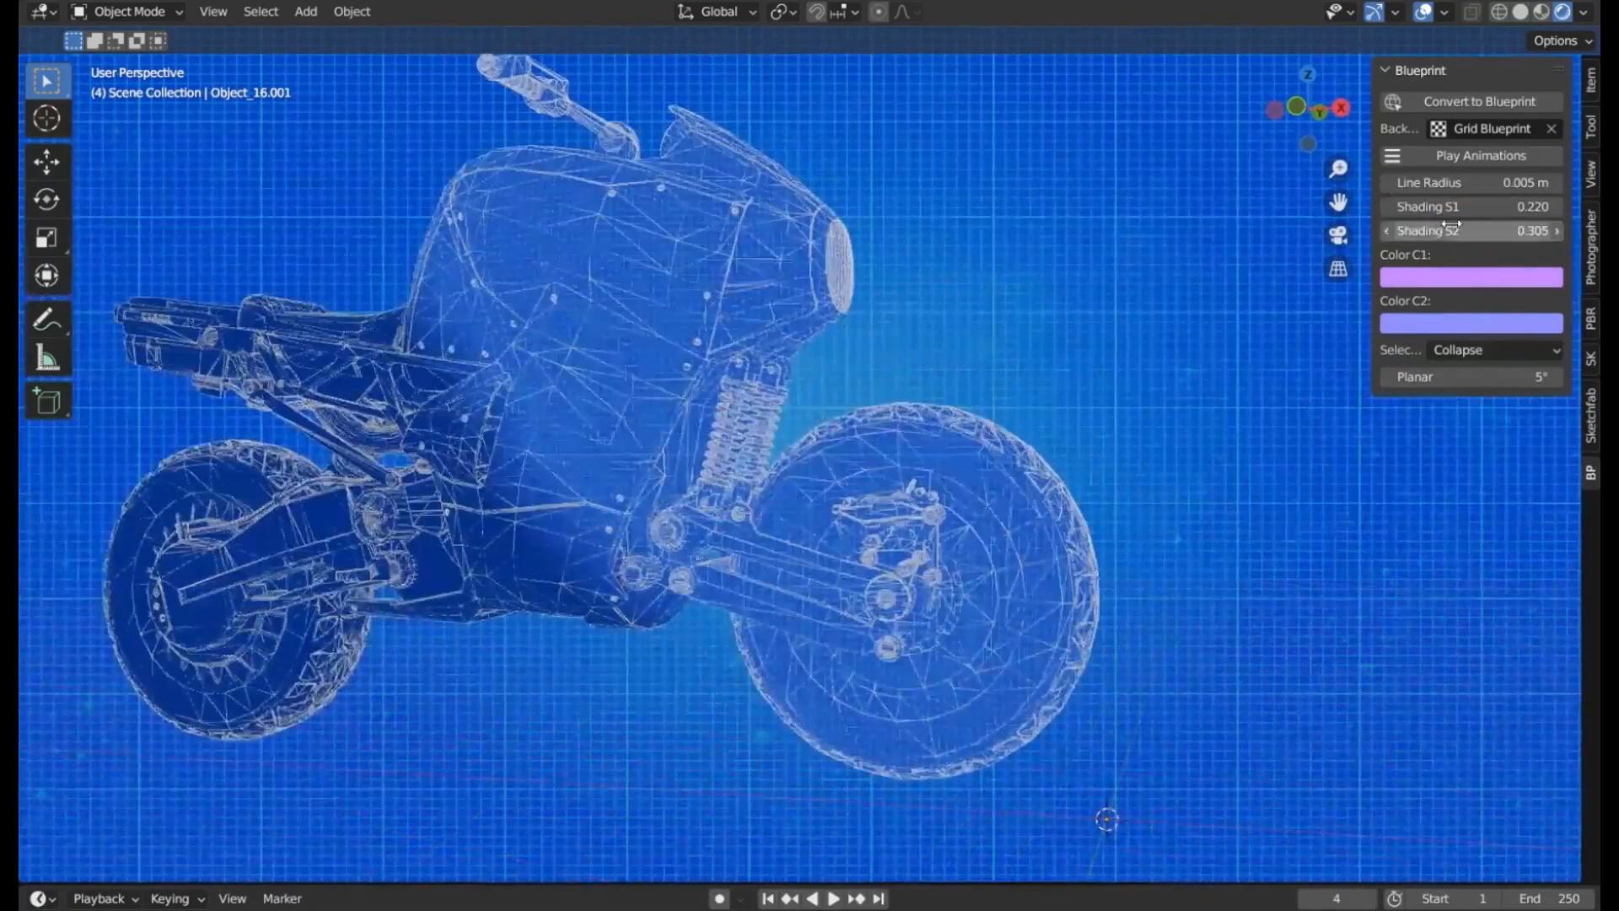
{"action": "left_click_drag", "start_coordinate": [1498, 206], "coordinate": [1389, 207]}
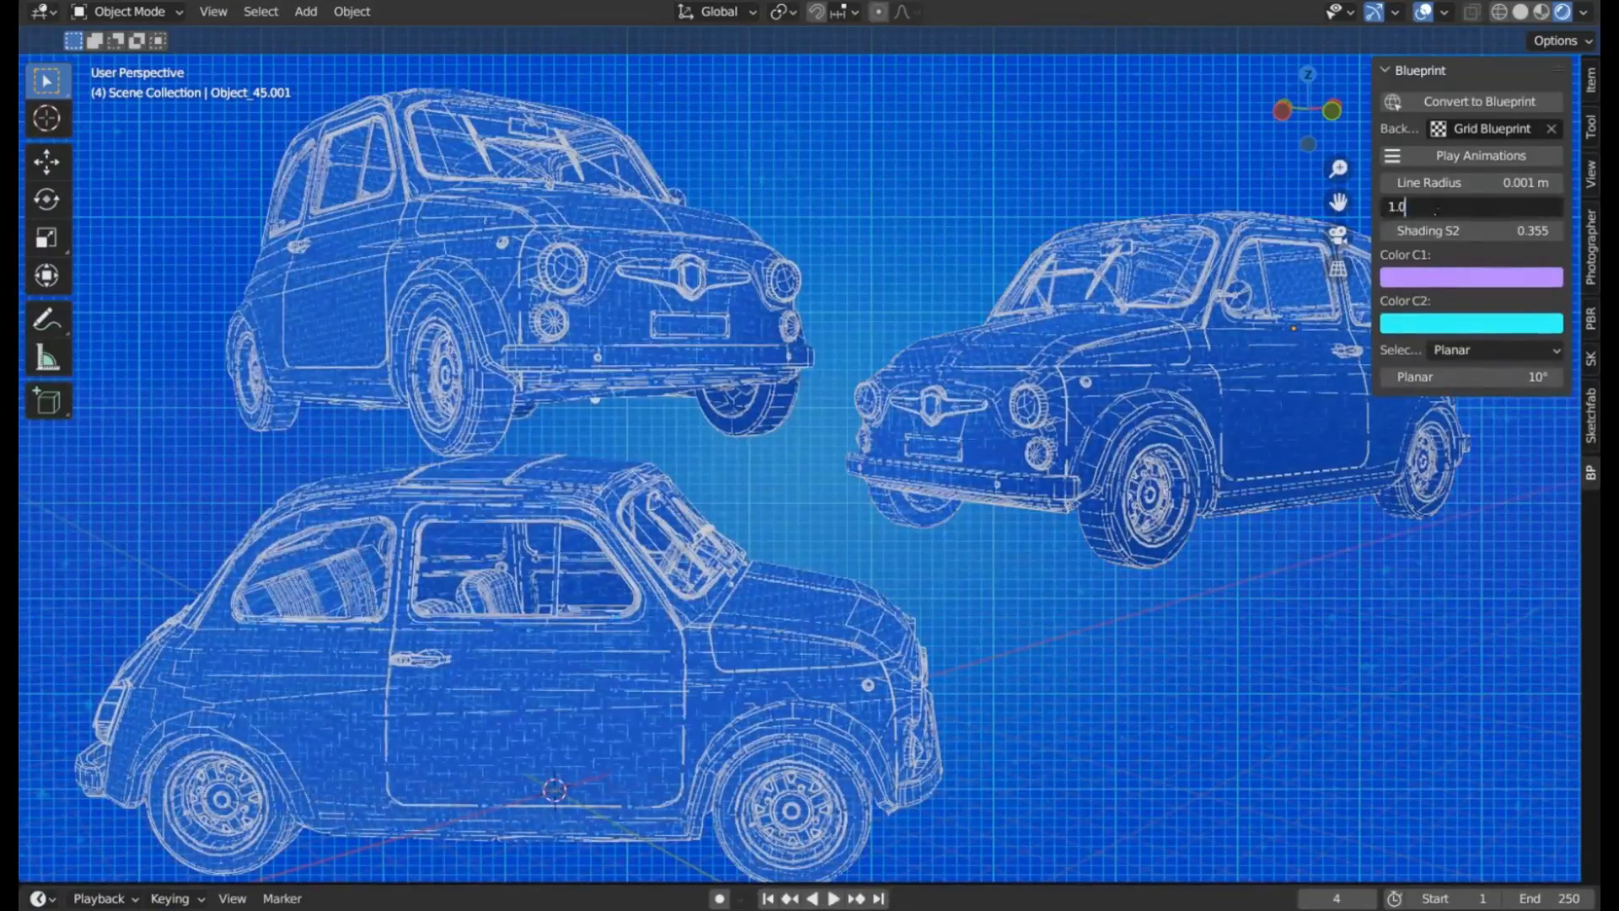
{"action": "left_click", "coordinate": [1471, 276]}
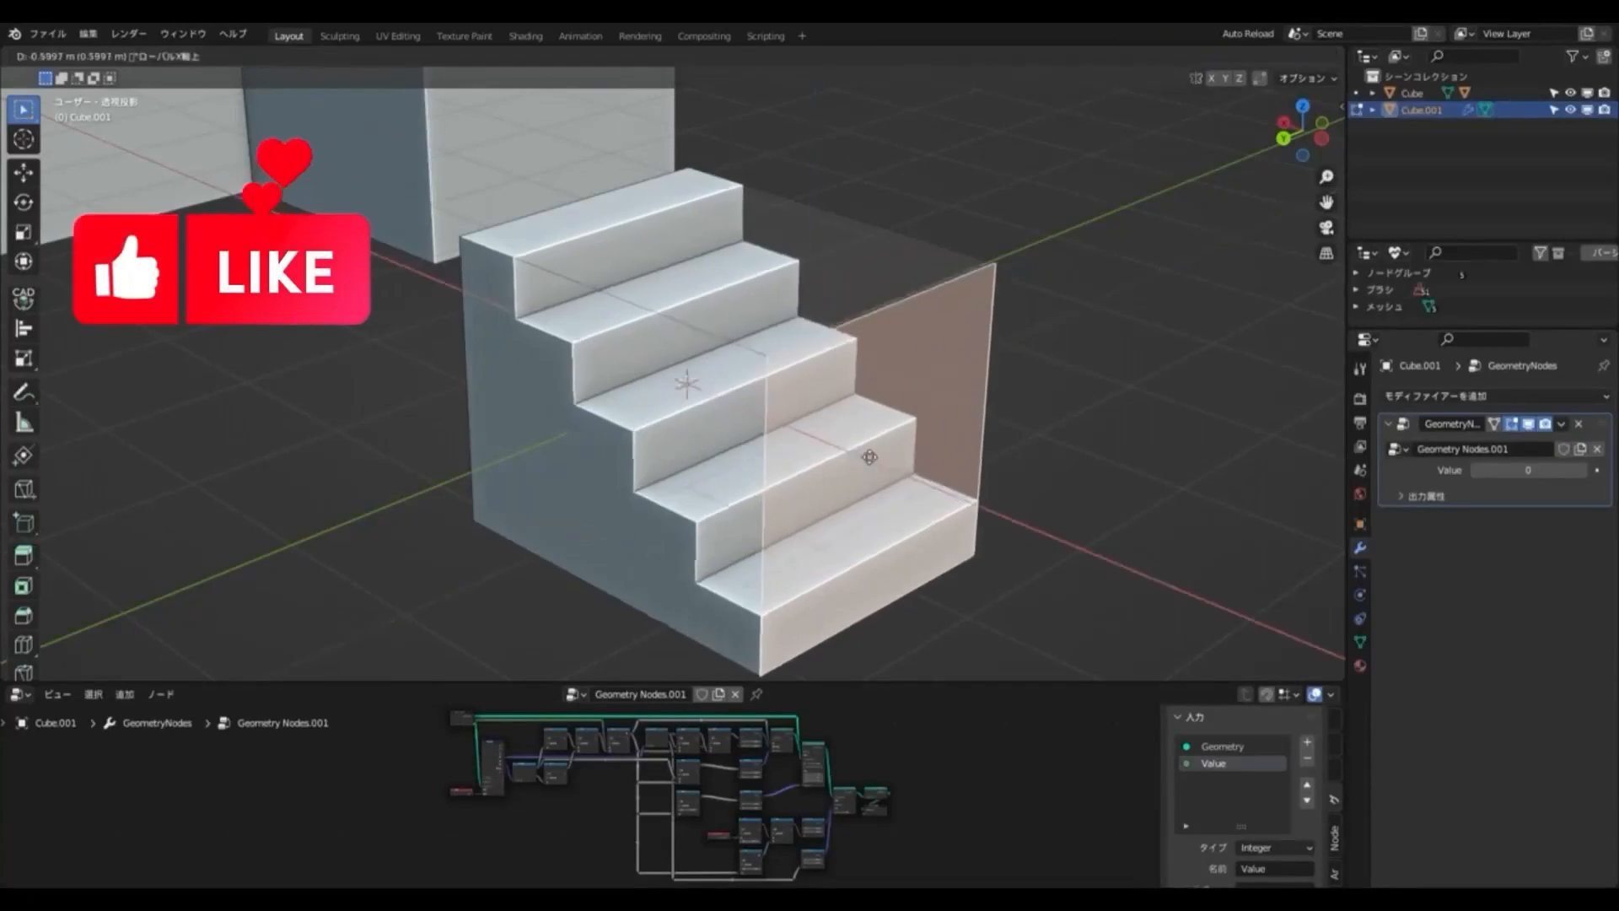
Enlarge the stair cube in Edit Mode so the staircase gains many more steps.
{"action": "key", "text": "Tab"}
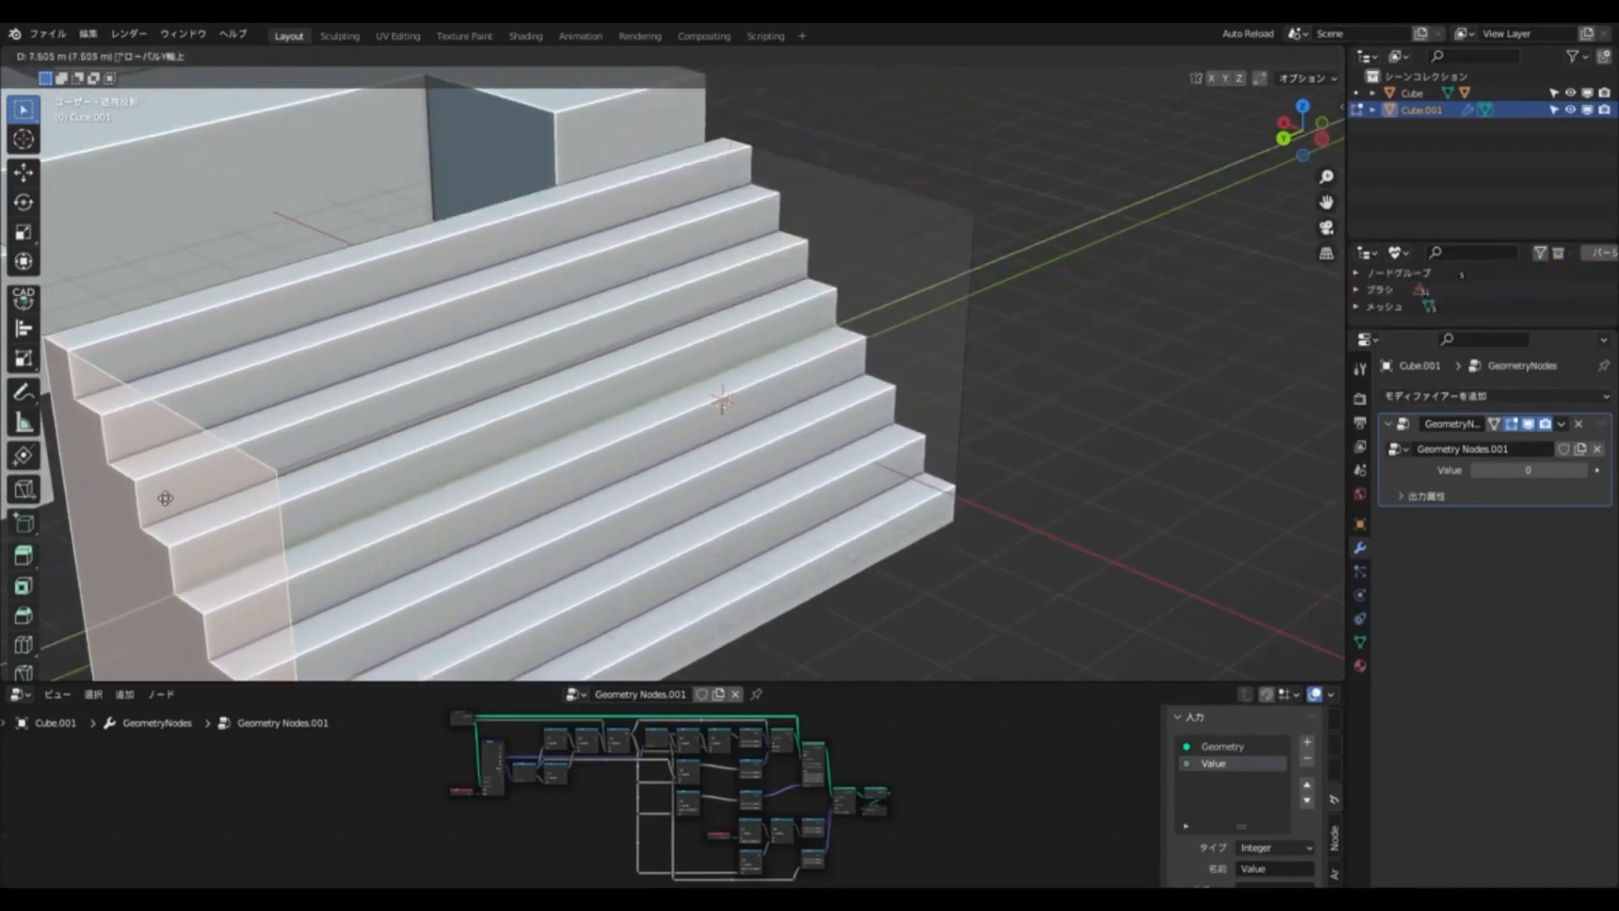
{"action": "key", "text": "Tab"}
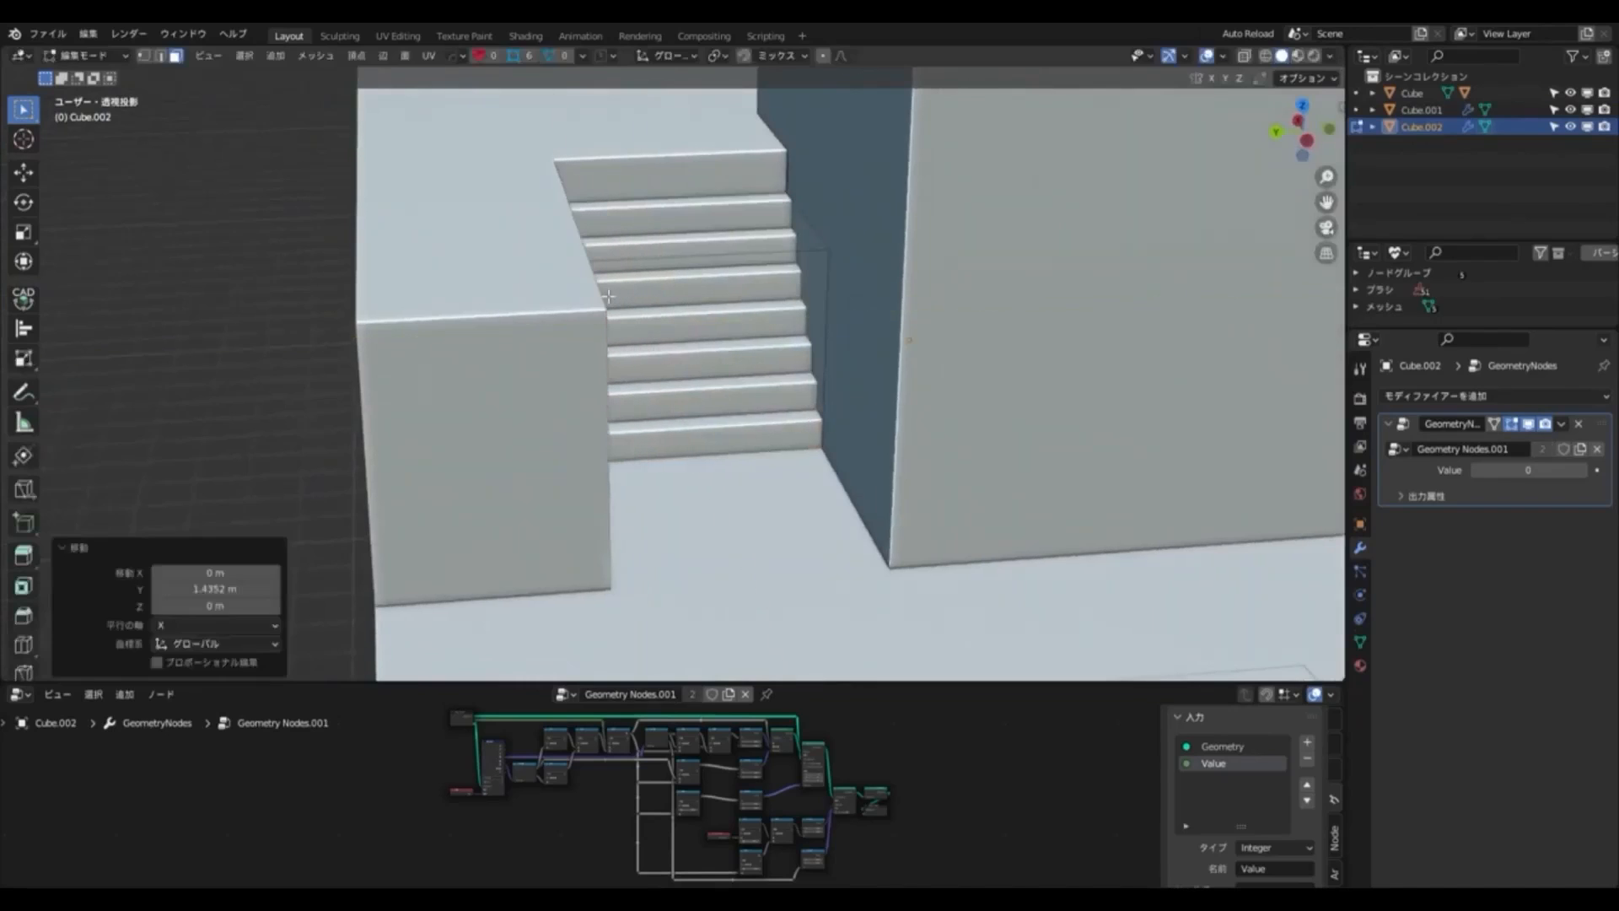
Place staircase copies into the terraced walls and tweak the modifier Value.
{"action": "left_click_drag", "start_coordinate": [607, 294], "coordinate": [891, 565]}
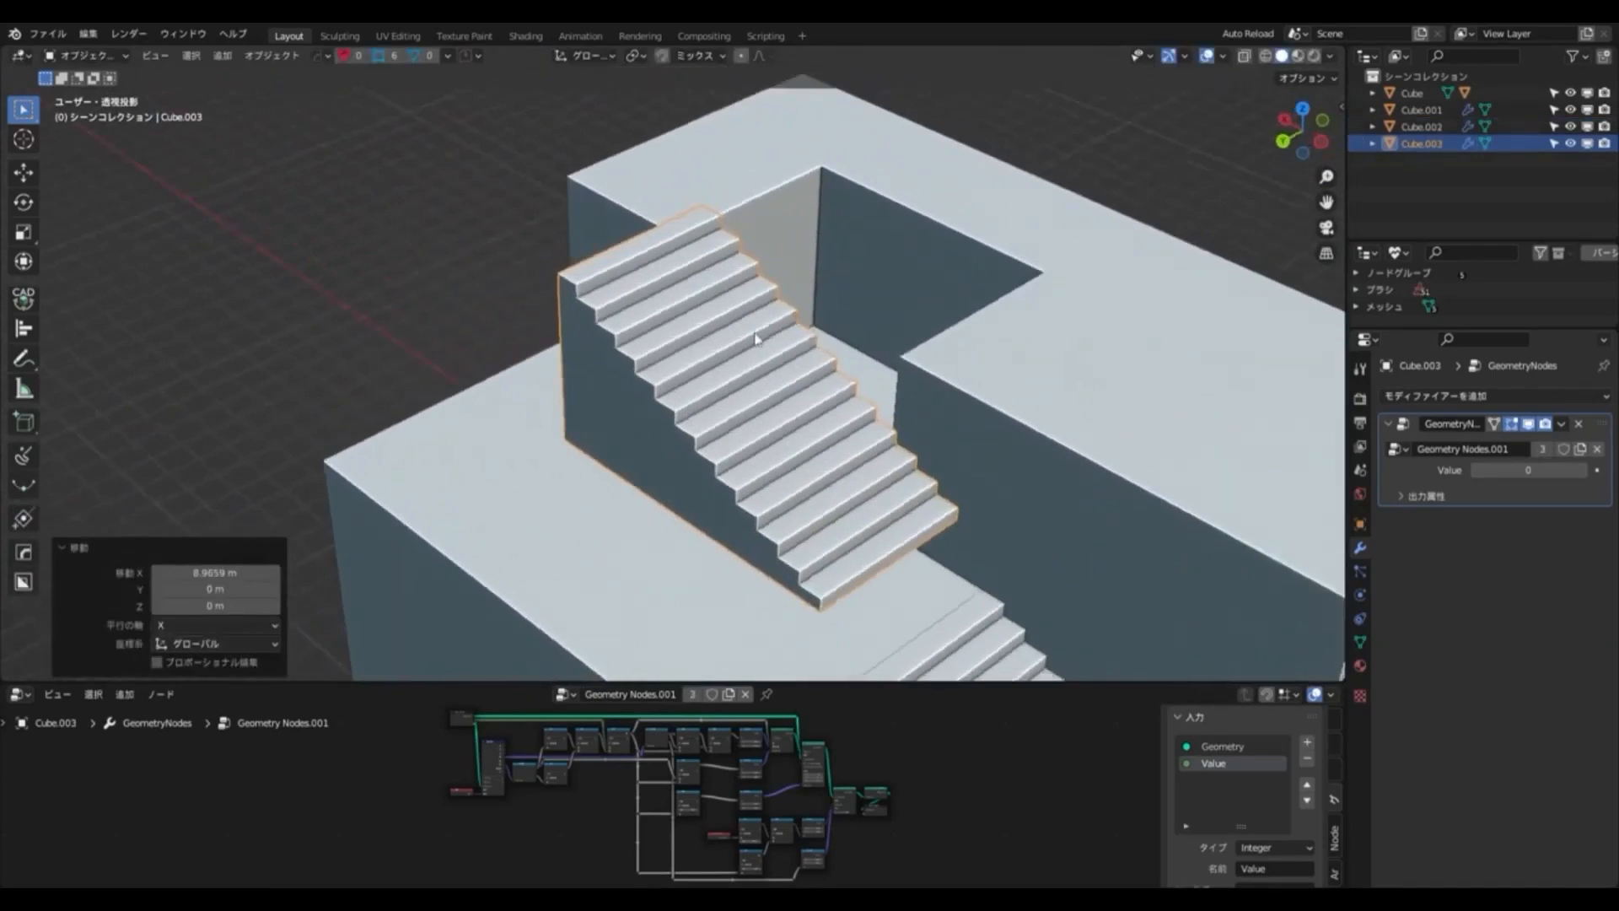
{"action": "left_click_drag", "start_coordinate": [754, 341], "coordinate": [718, 330]}
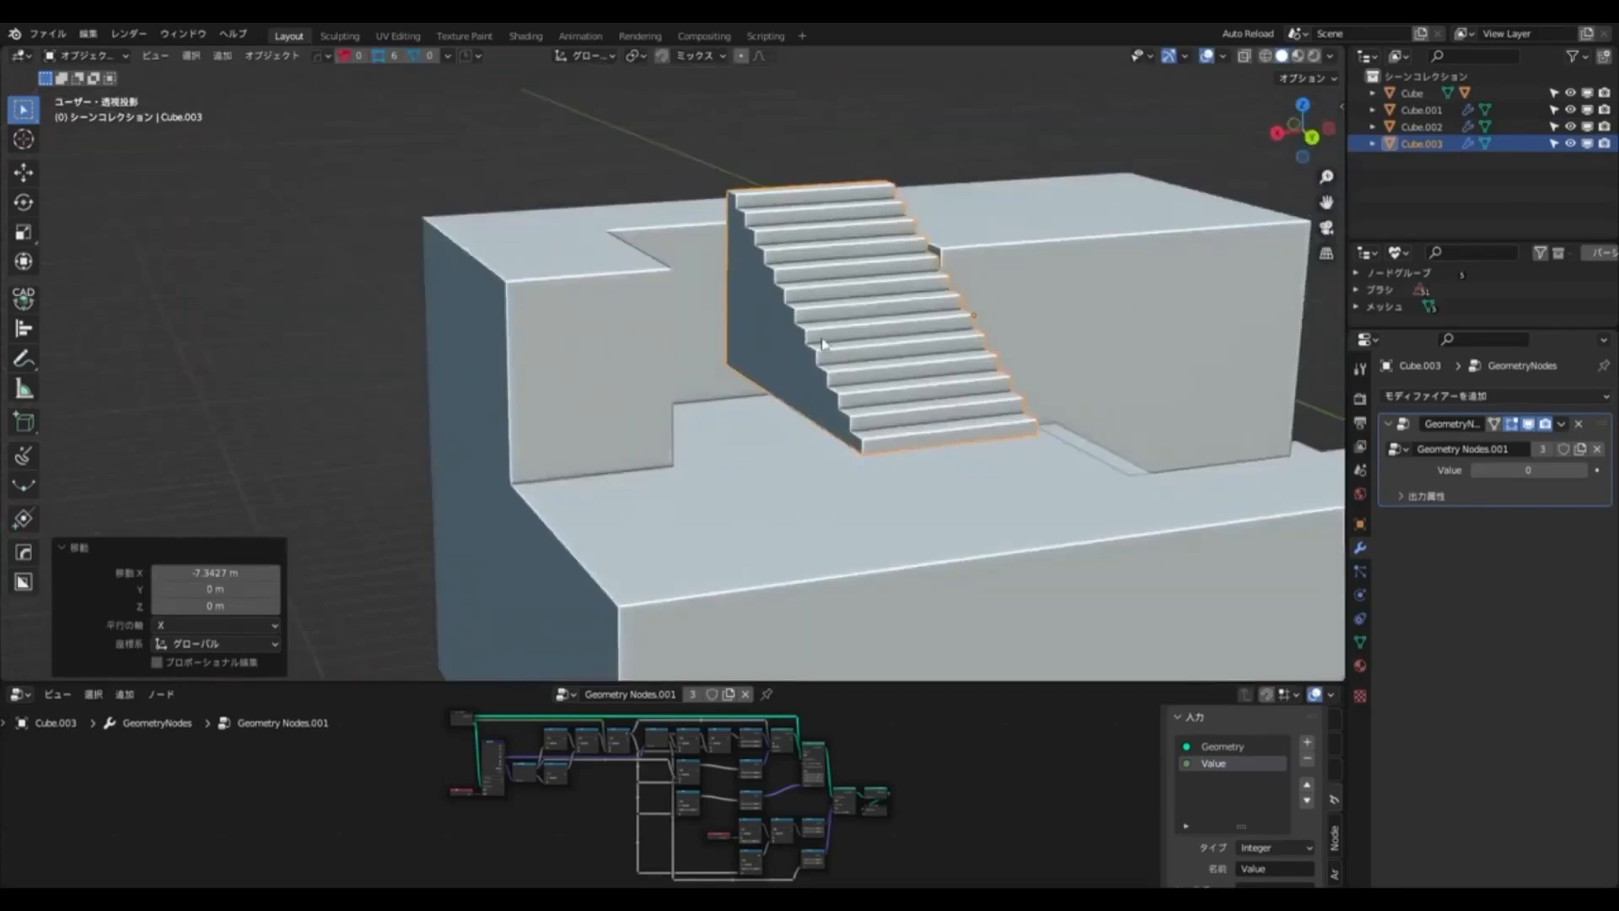
{"action": "key", "text": "Tab"}
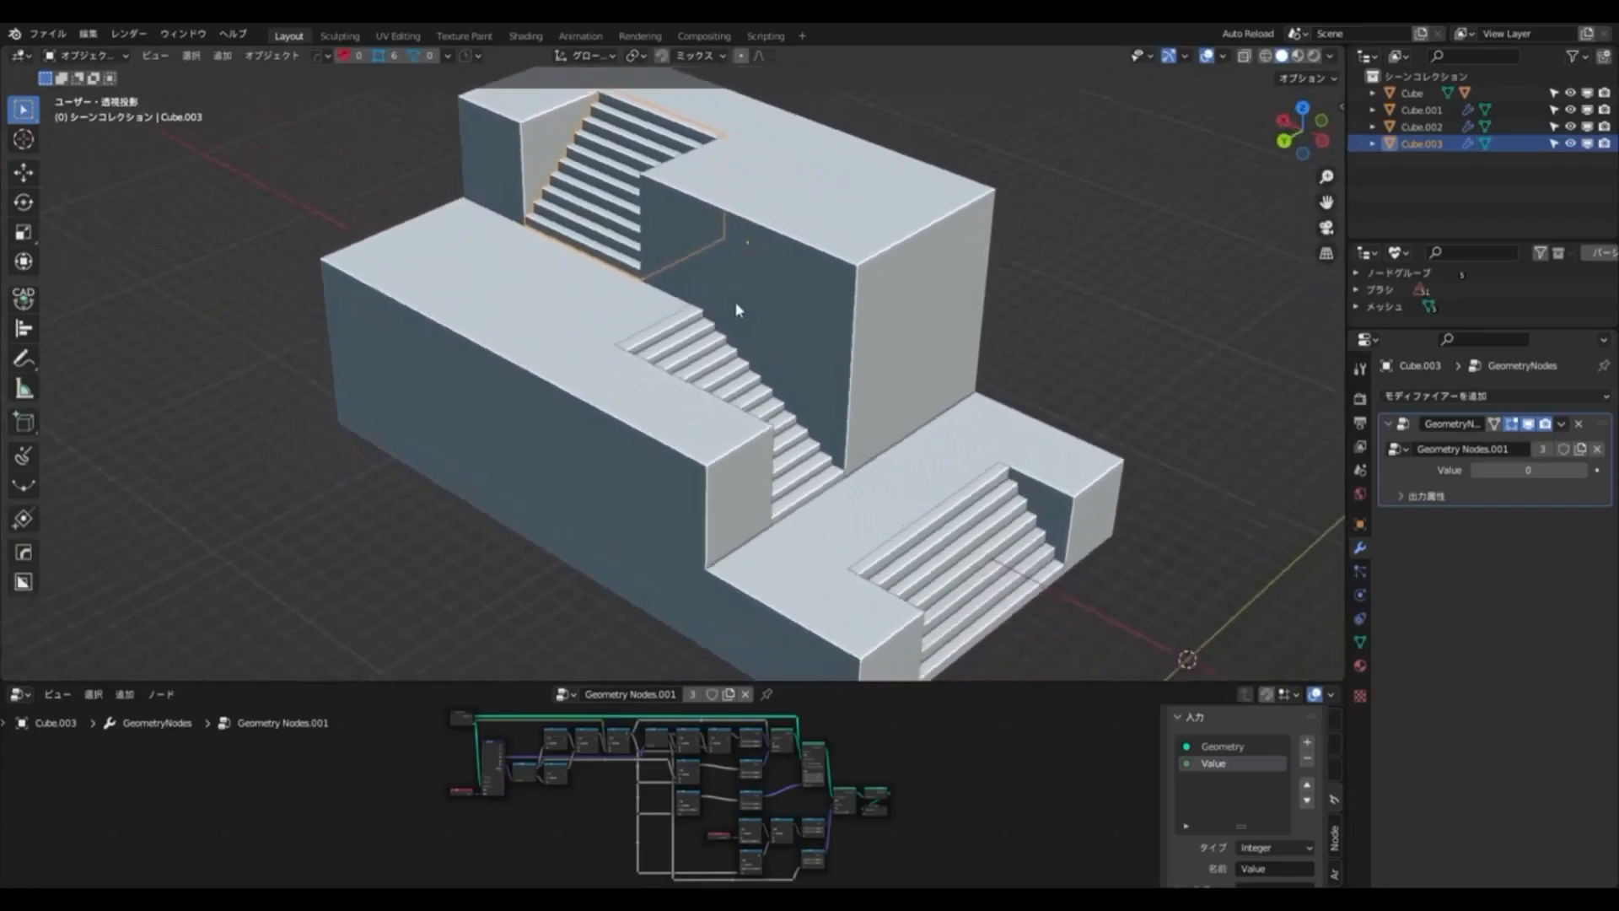
{"action": "left_click", "coordinate": [271, 56]}
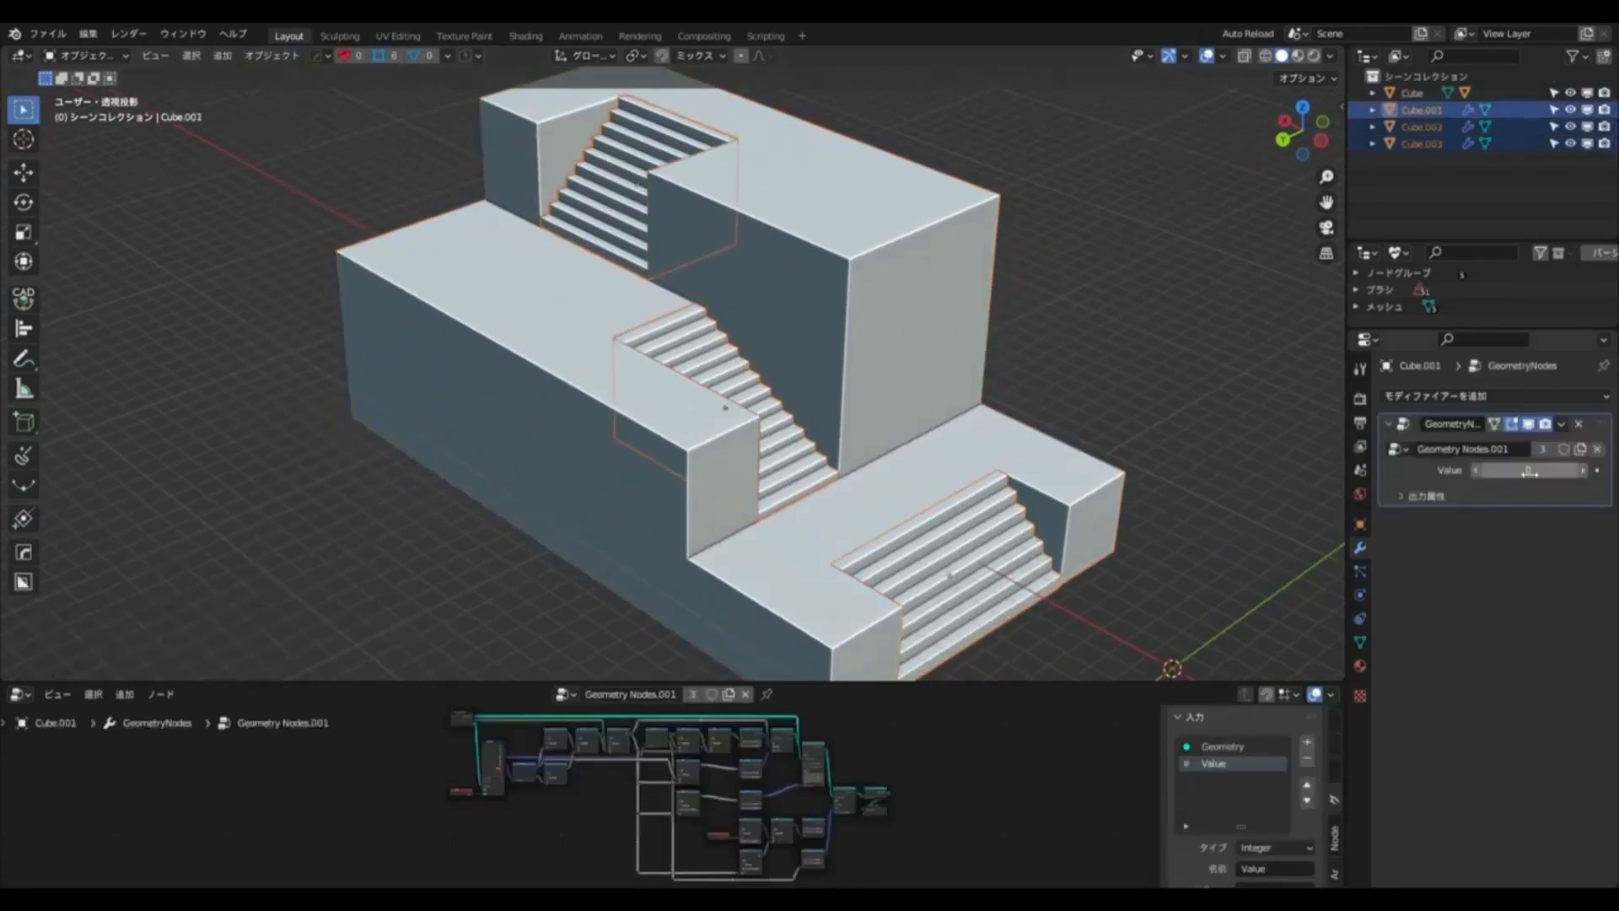
{"action": "left_click_drag", "start_coordinate": [1528, 470], "coordinate": [1518, 471]}
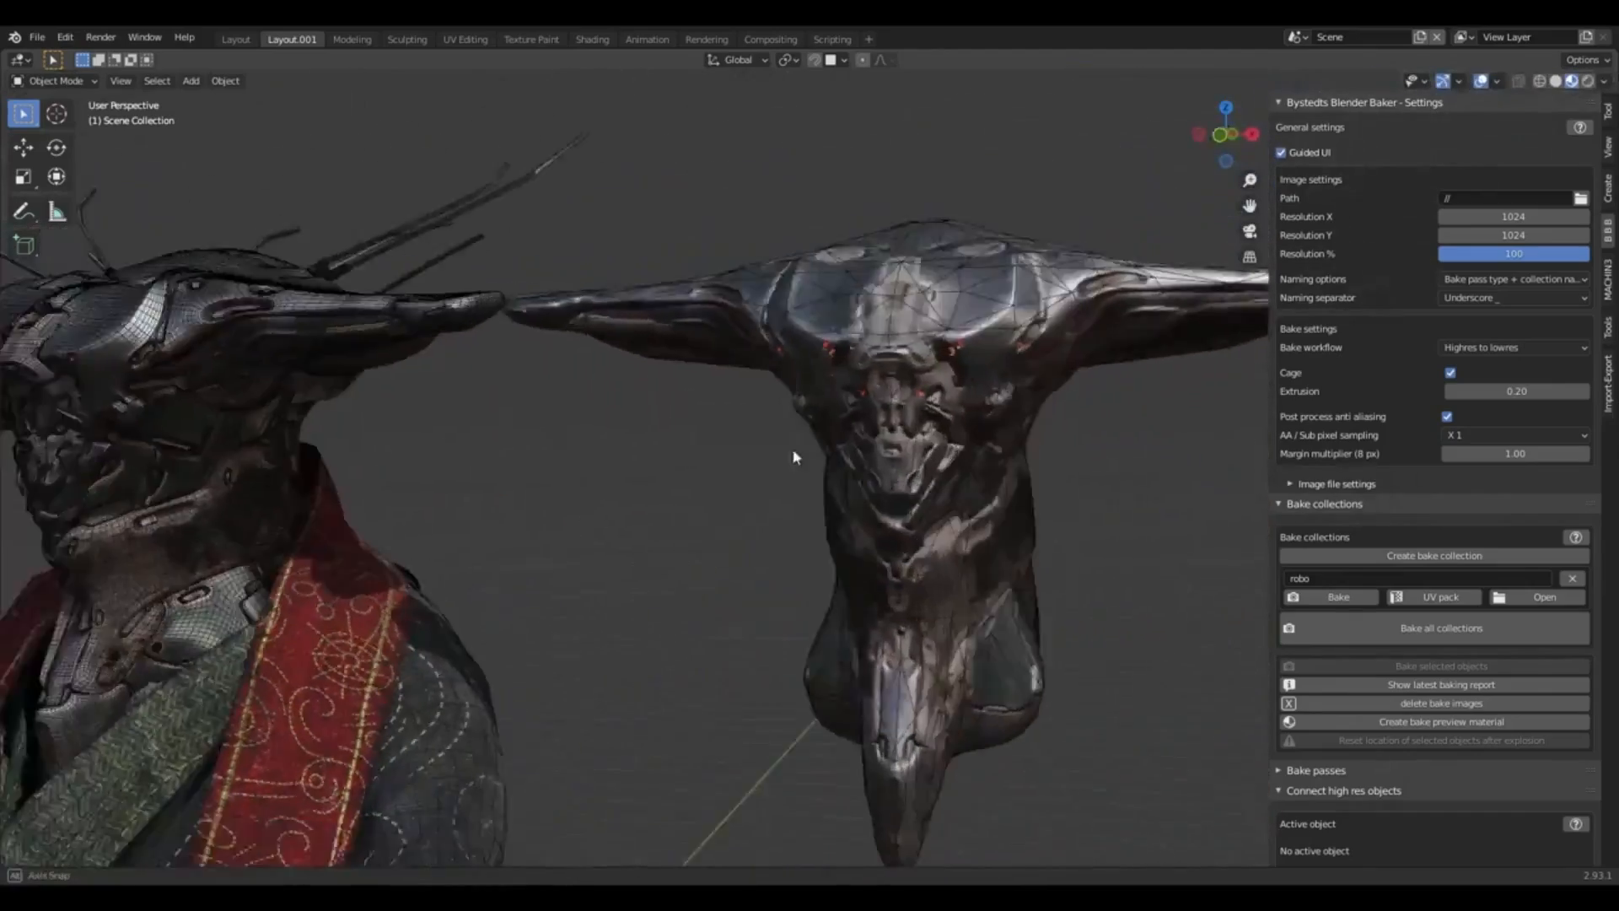
Review the Baker's image, bake and 'robo' collection settings beside the creature sculpts.
{"action": "left_click", "coordinate": [910, 465]}
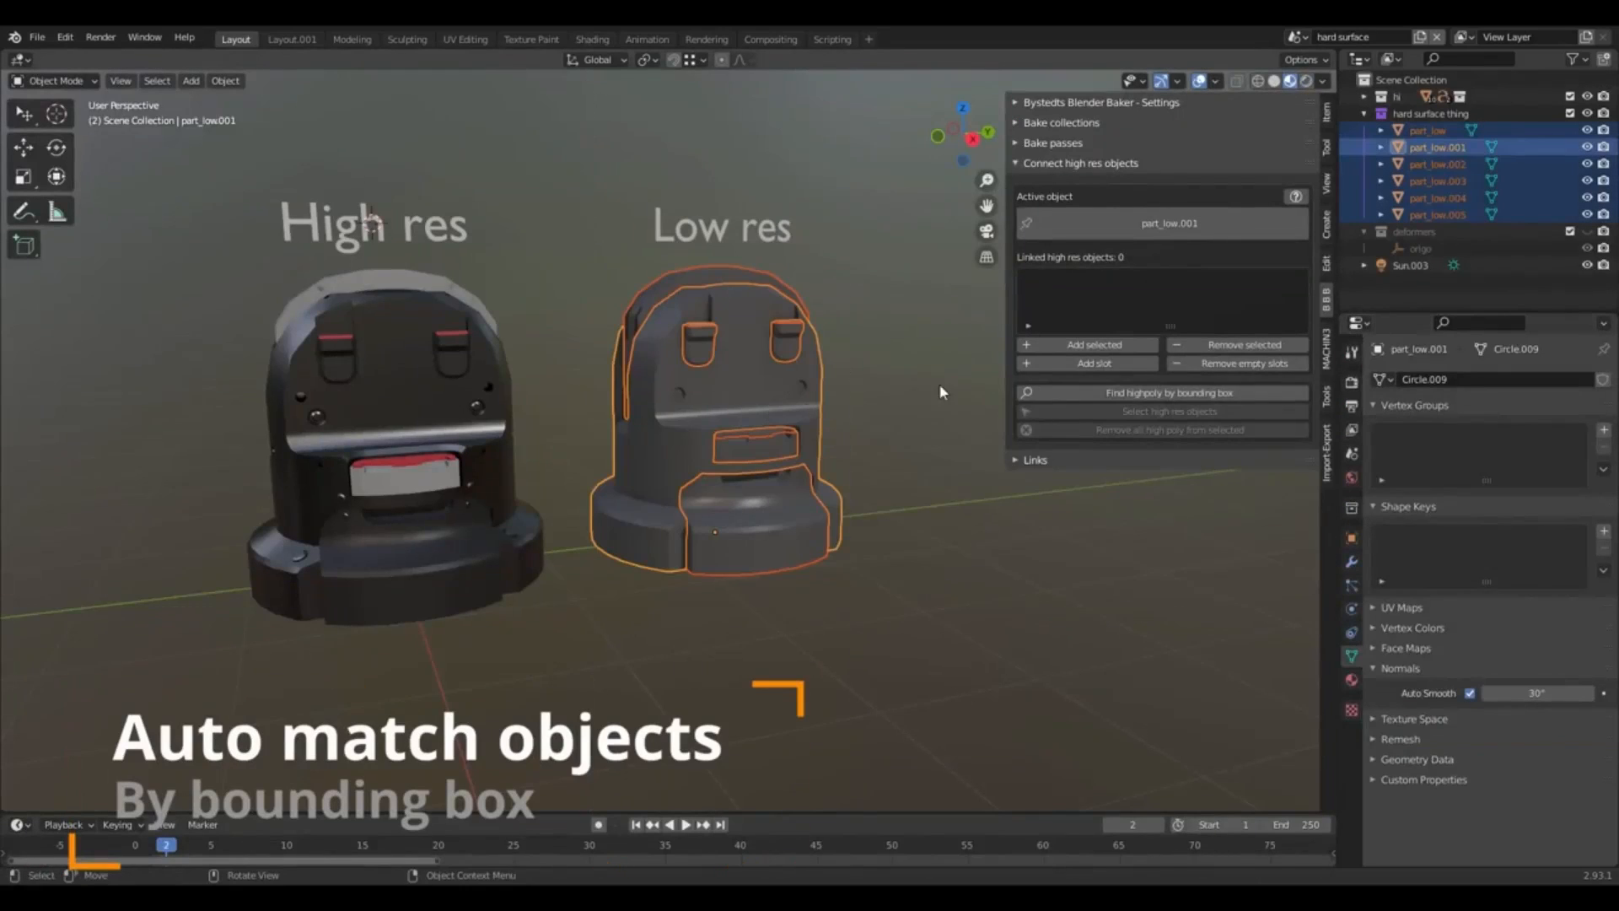
Change the rock material's Mapping node Location Z from 2.8 m to 8.1 m.
{"action": "left_click", "coordinate": [1168, 392]}
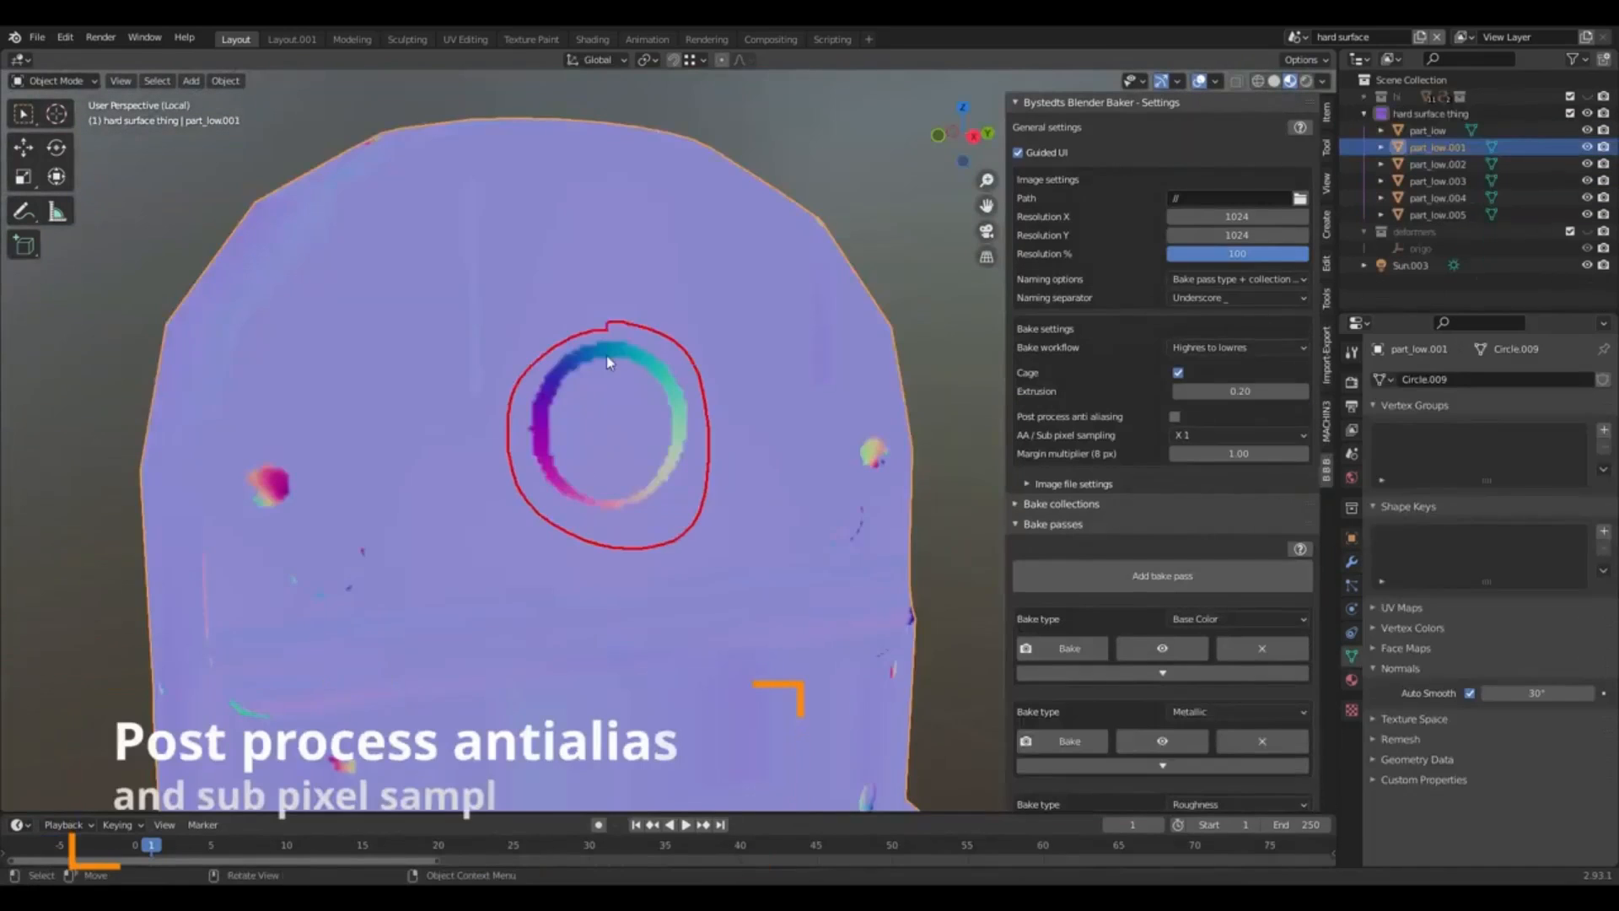
{"action": "left_click", "coordinate": [1174, 415]}
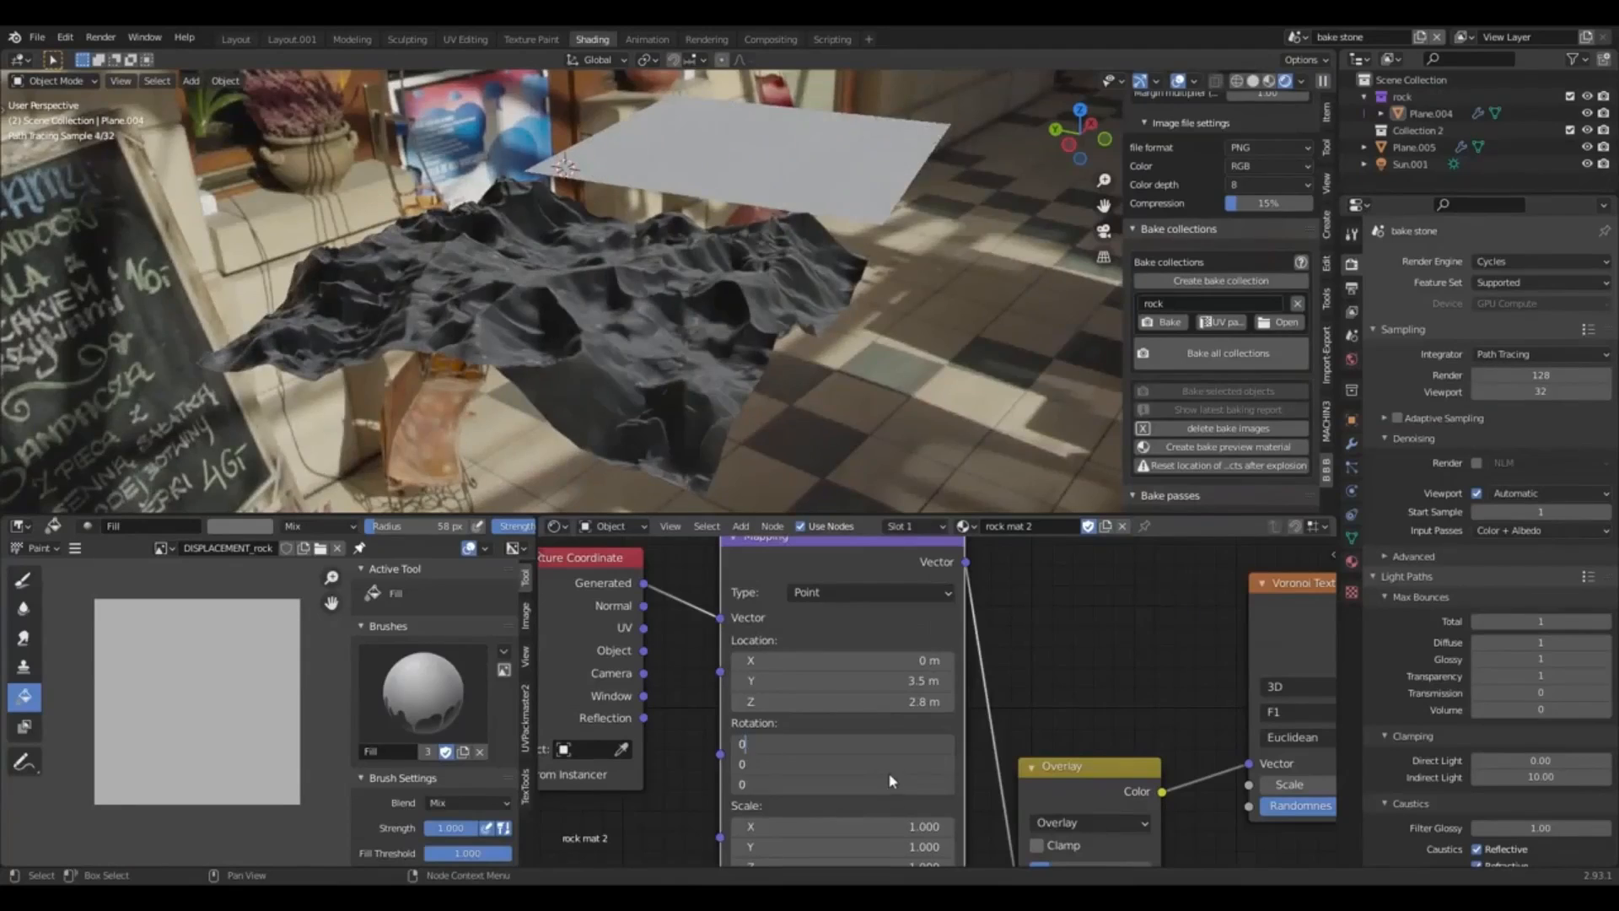
{"action": "left_click_drag", "start_coordinate": [837, 701], "coordinate": [888, 700]}
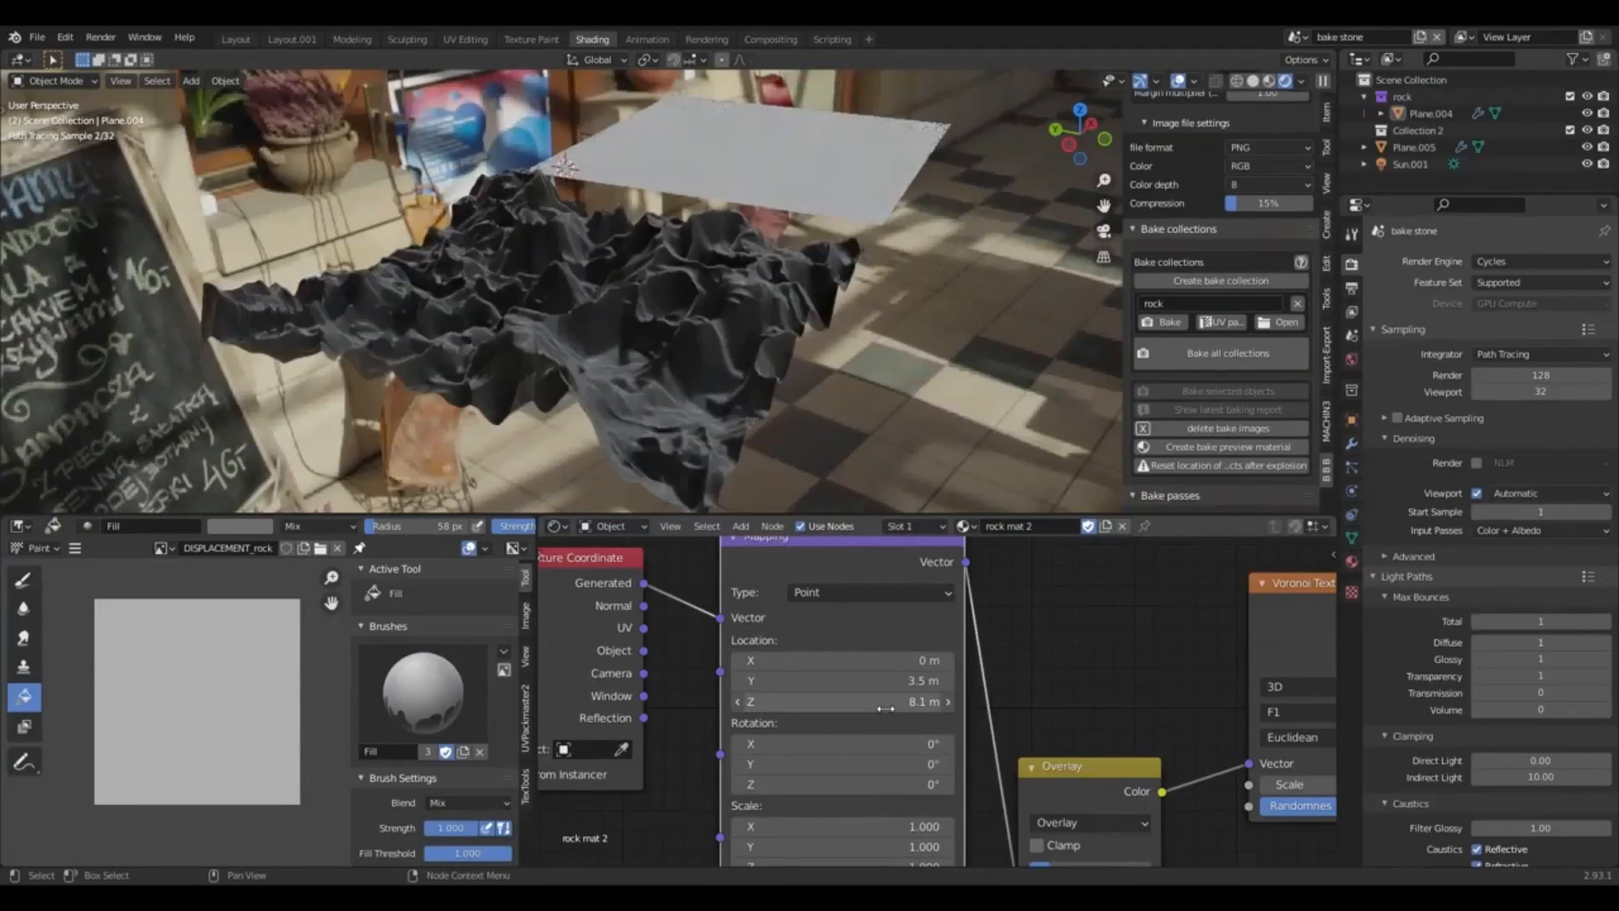